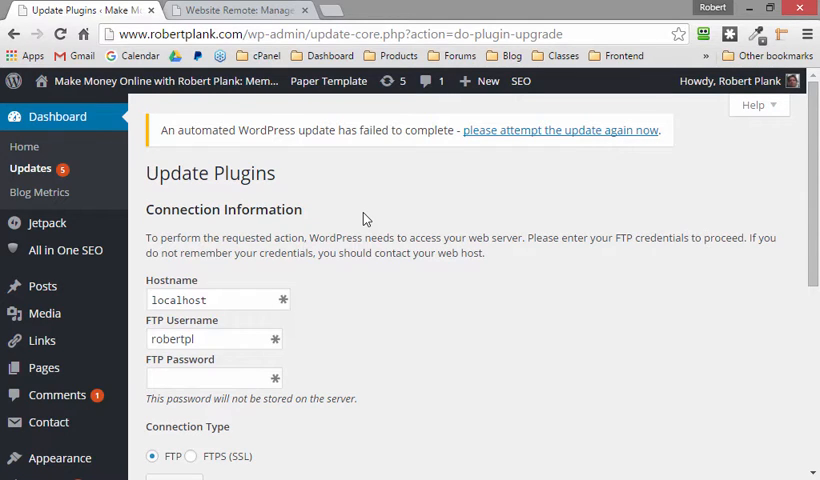
- Abandon the Update Plugins FTP credentials form and go to the WordPress Dashboard home
scroll("down", 3)
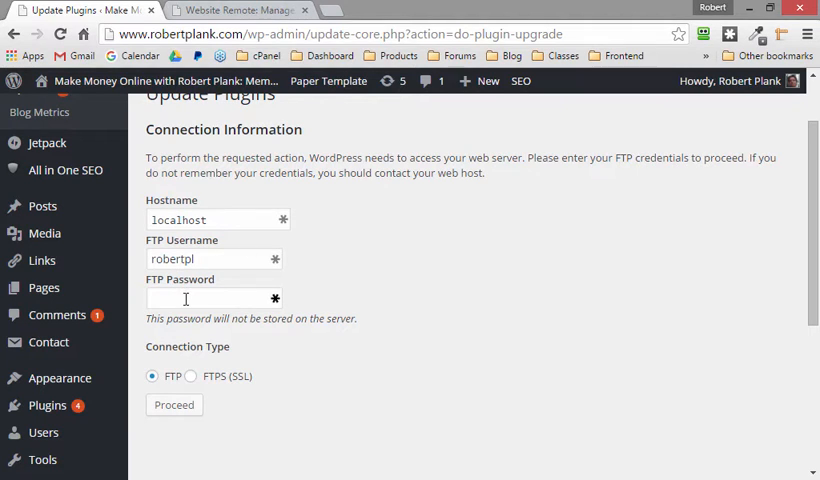
mouse_move(205, 210)
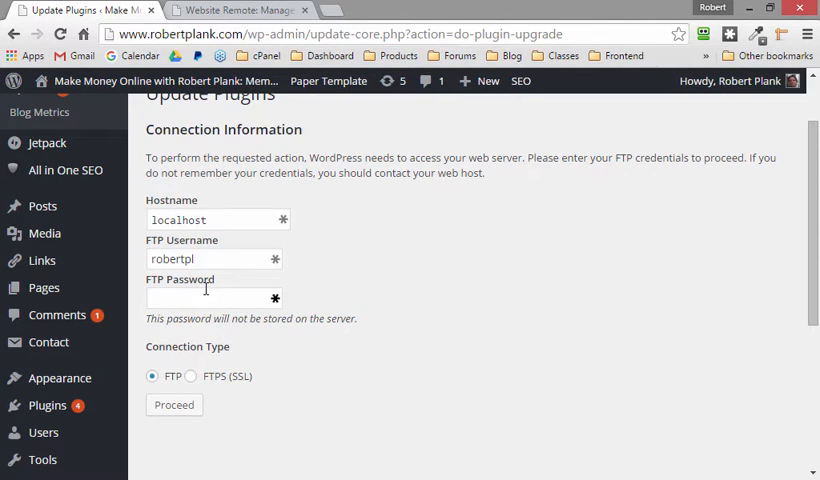
mouse_move(367, 288)
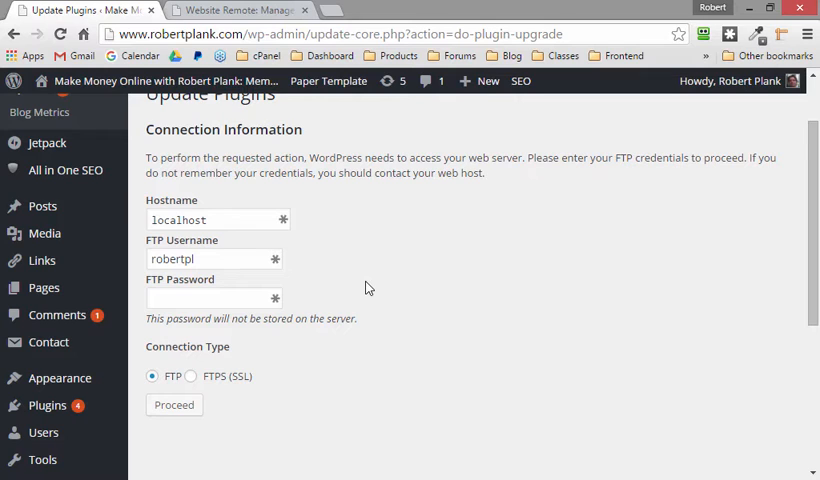
mouse_move(373, 263)
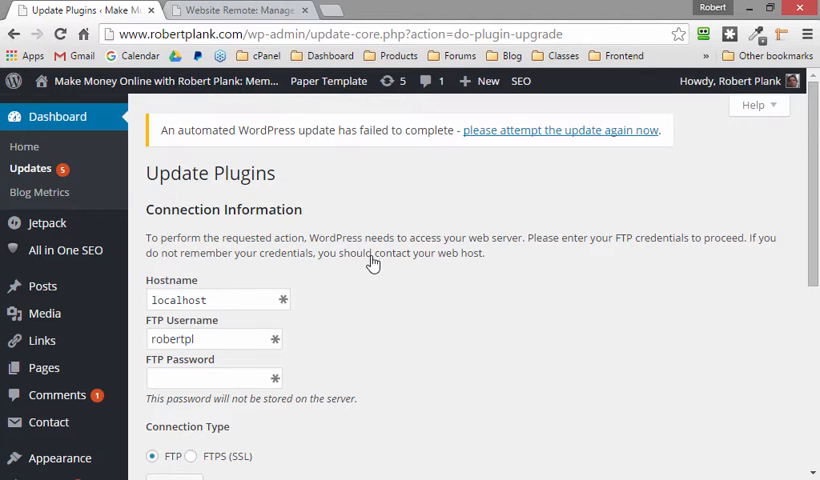
left_click(57, 117)
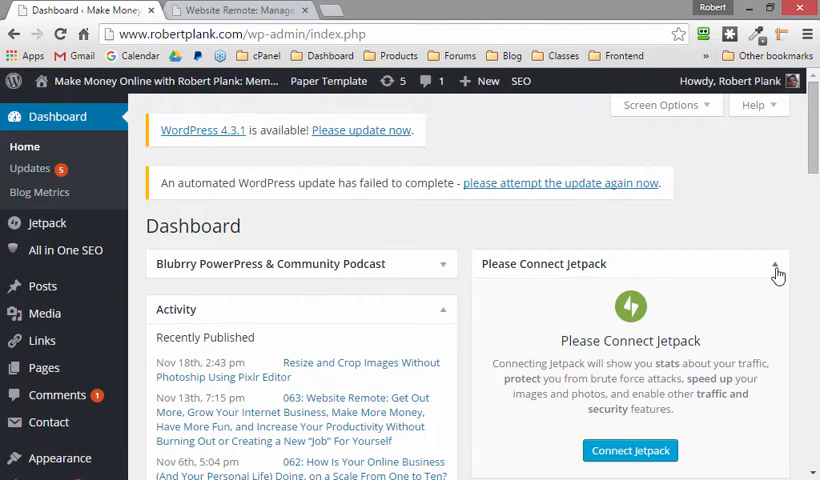
- Tick Backup Creator, run Update Plugins to reach the FTP form, then switch to Website Remote
left_click(777, 273)
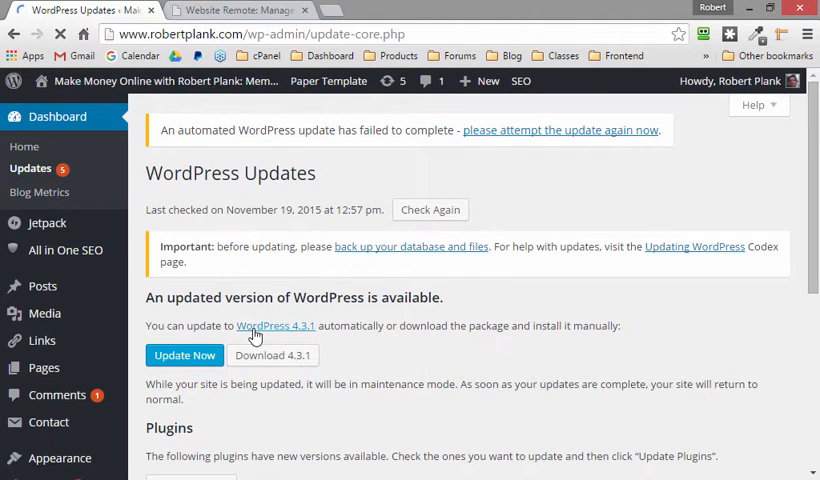
scroll("down", 3)
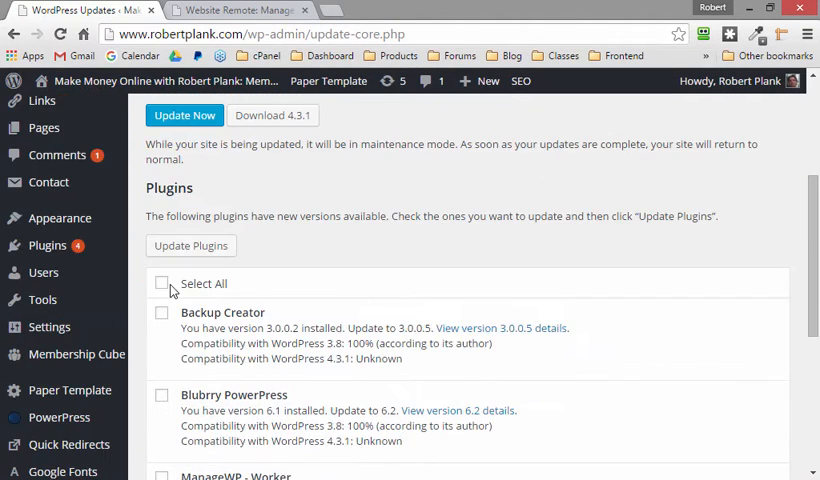
left_click(161, 313)
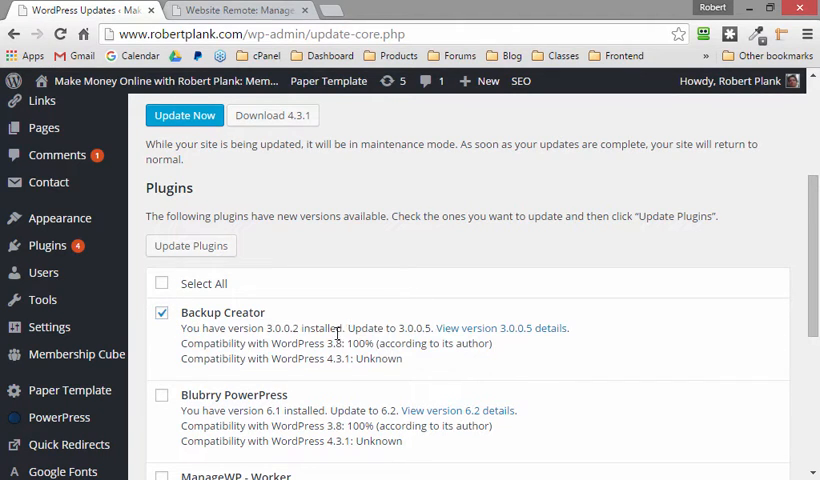
left_click(190, 245)
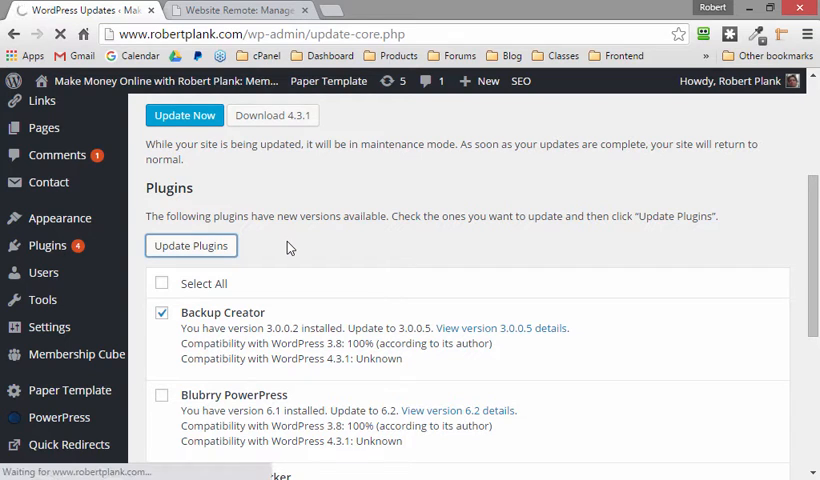
left_click(191, 245)
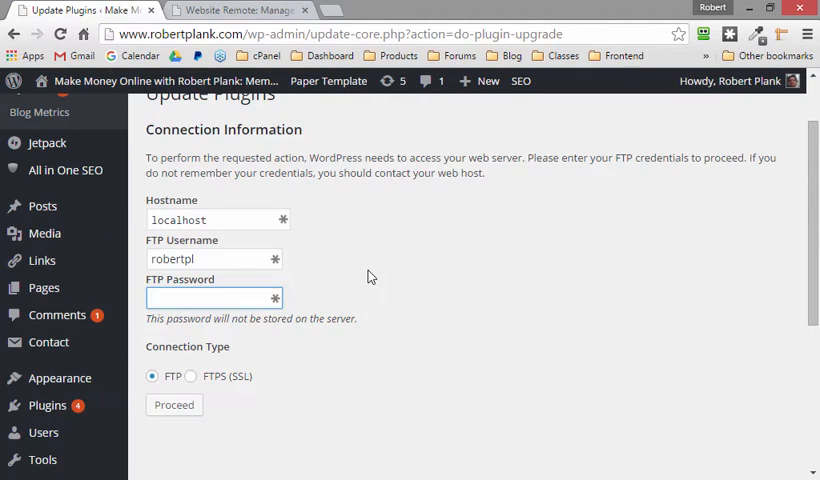
mouse_move(344, 256)
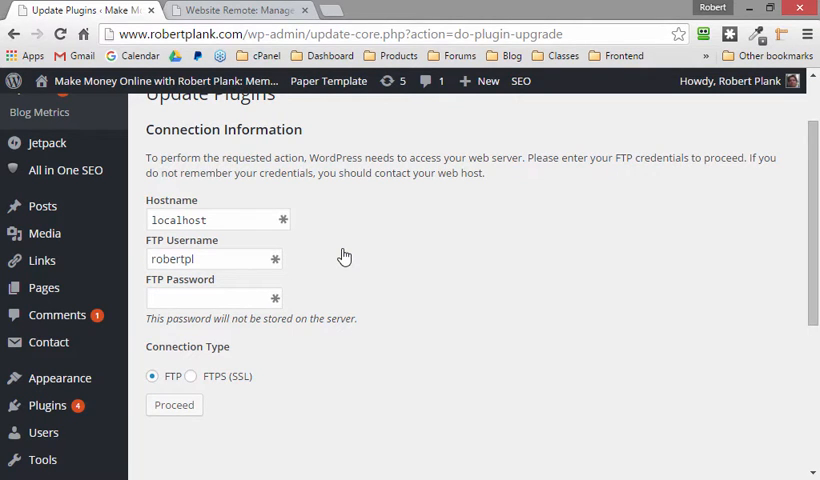
left_click(237, 11)
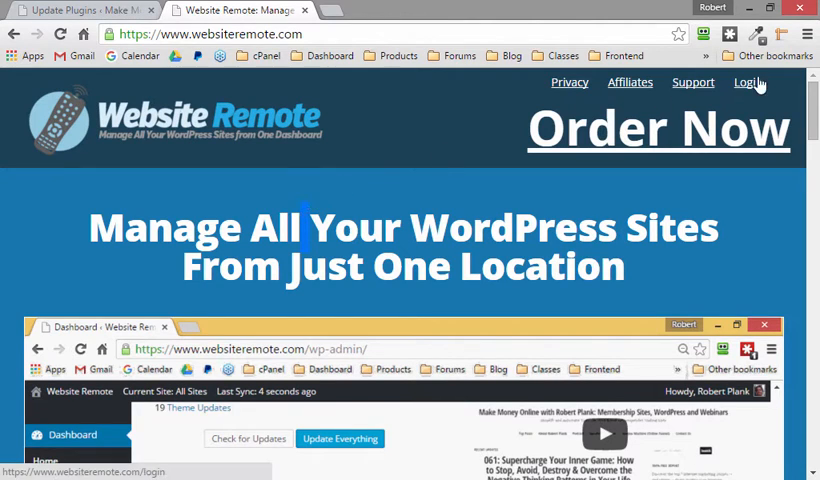
- Log into Website Remote with the saved account and scroll to the Remote Sites list
left_click(746, 82)
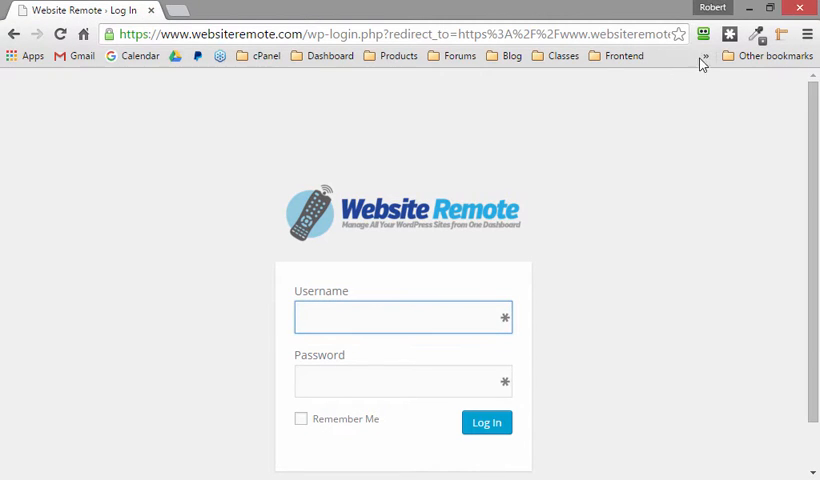
left_click(704, 33)
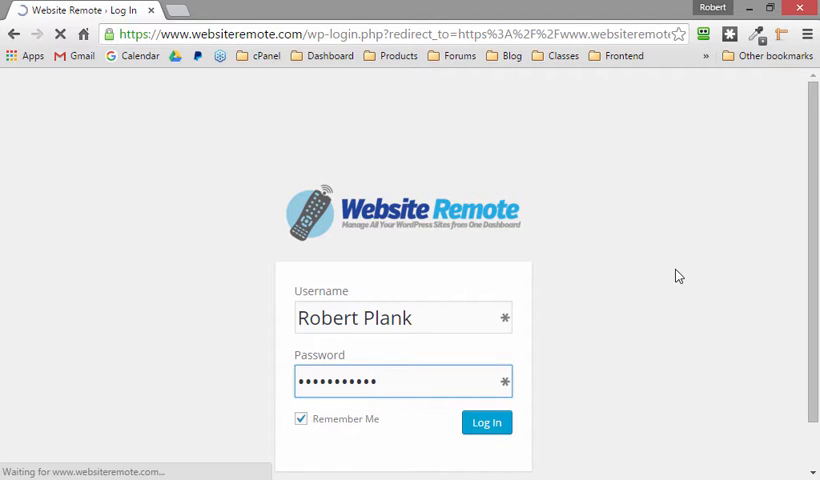
left_click(486, 422)
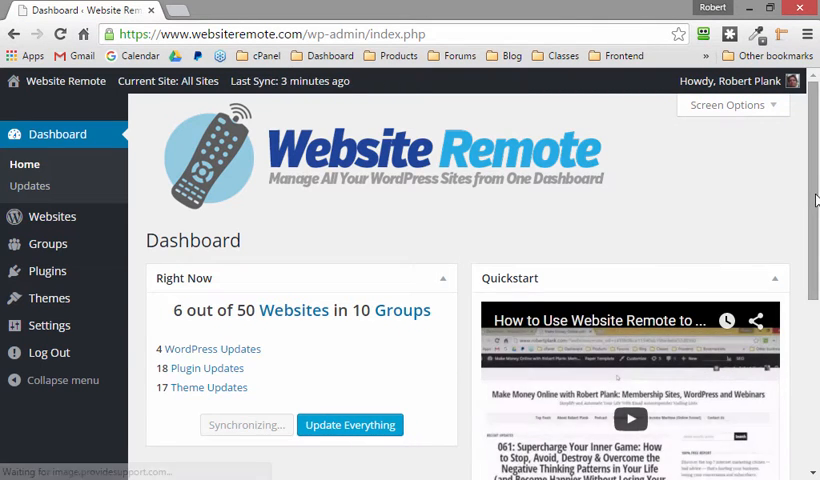
scroll("down", 3)
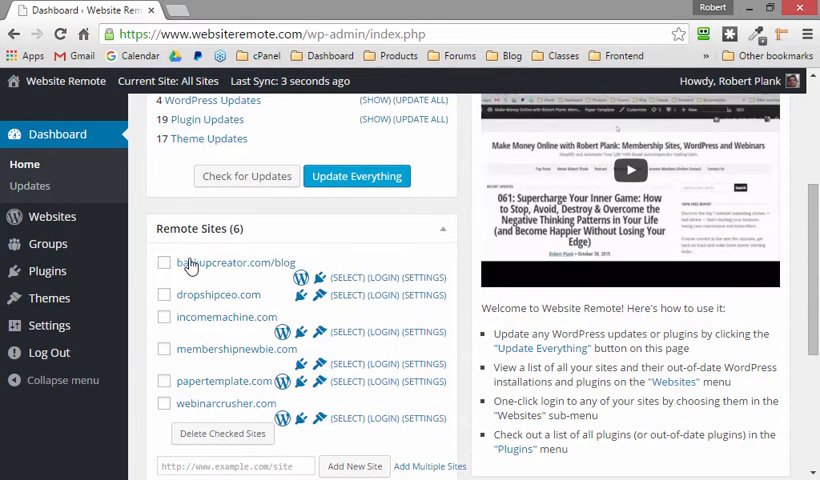
mouse_move(148, 244)
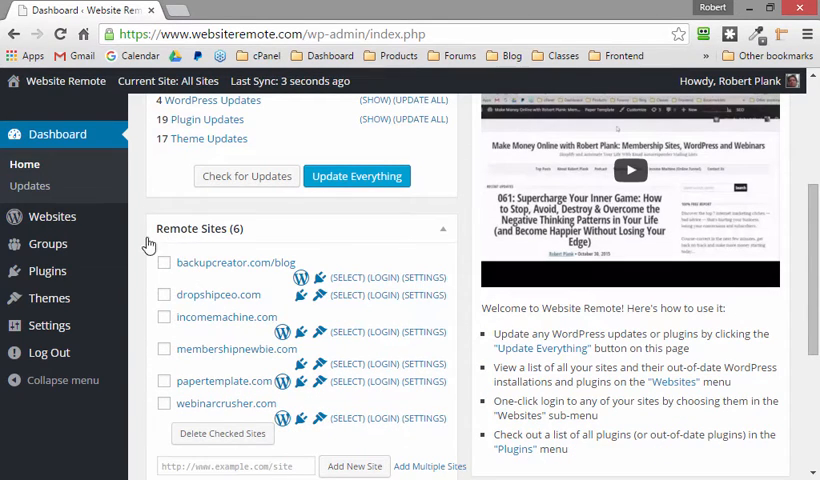
mouse_move(140, 245)
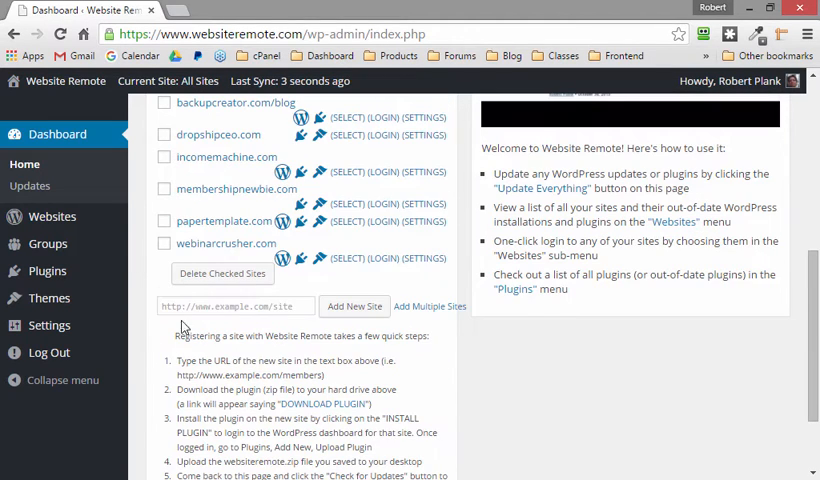
- Add robertplank.com as a new remote site and view its plugin-not-installed error
type("robe")
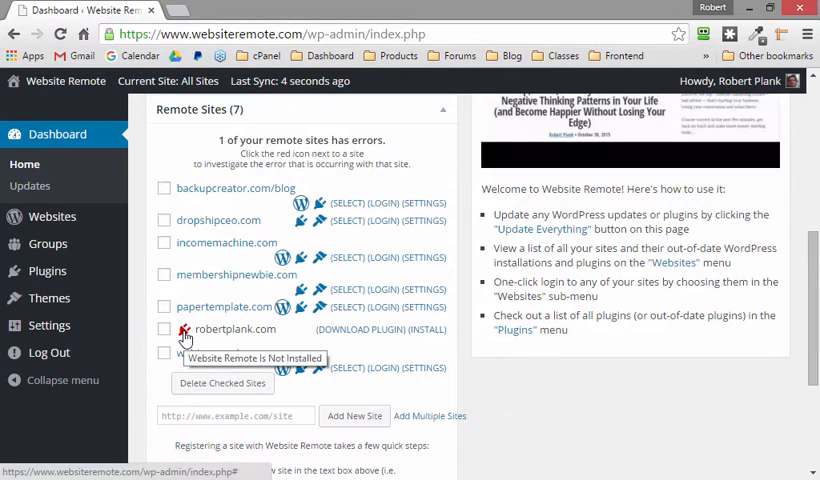
left_click(181, 329)
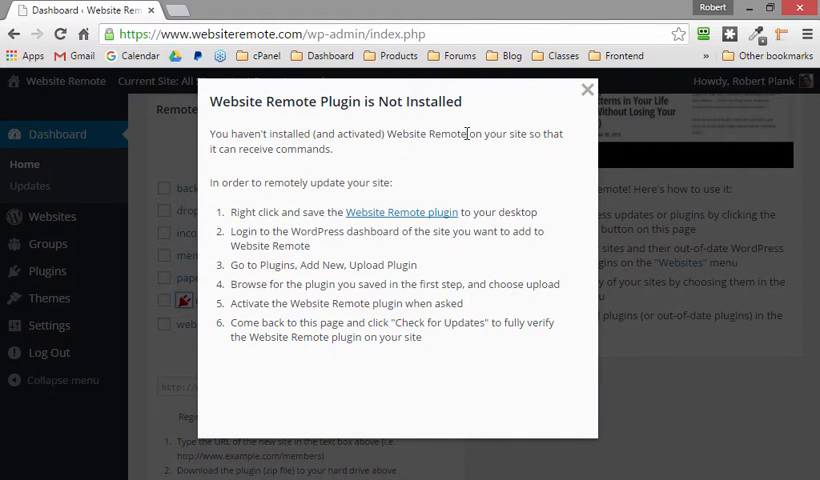
left_click(588, 89)
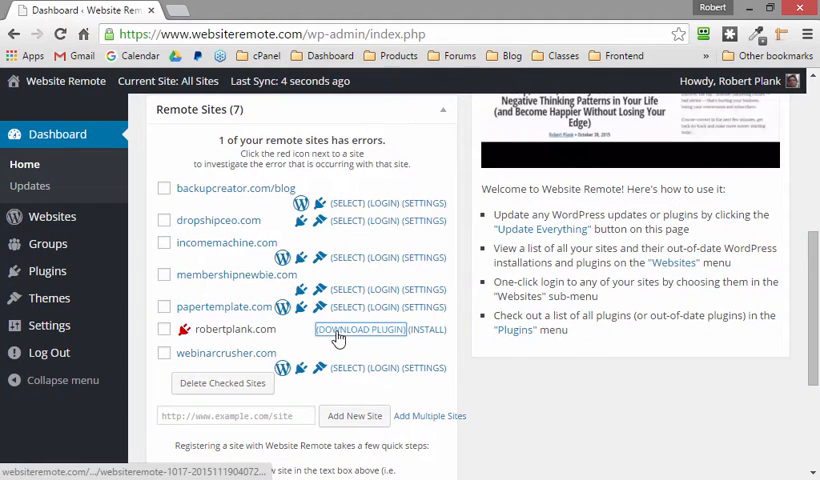
- Save robertplank.com's plugin zip to the desktop and open that site's plugin installer
left_click(360, 329)
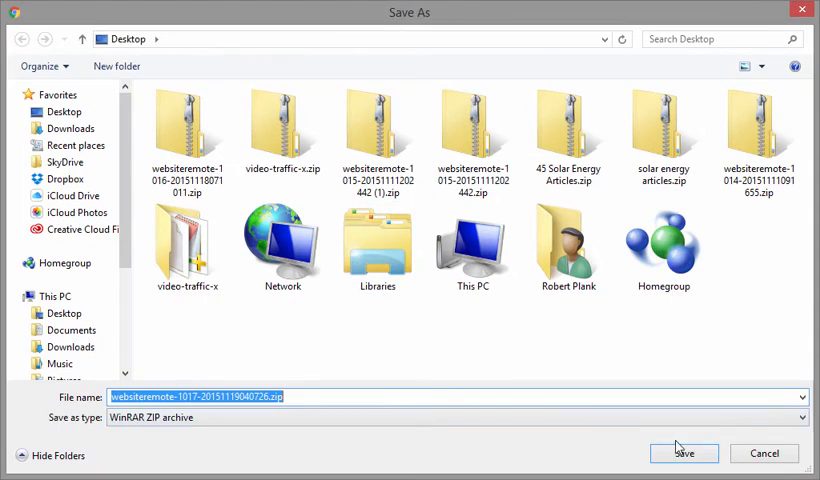
left_click(684, 453)
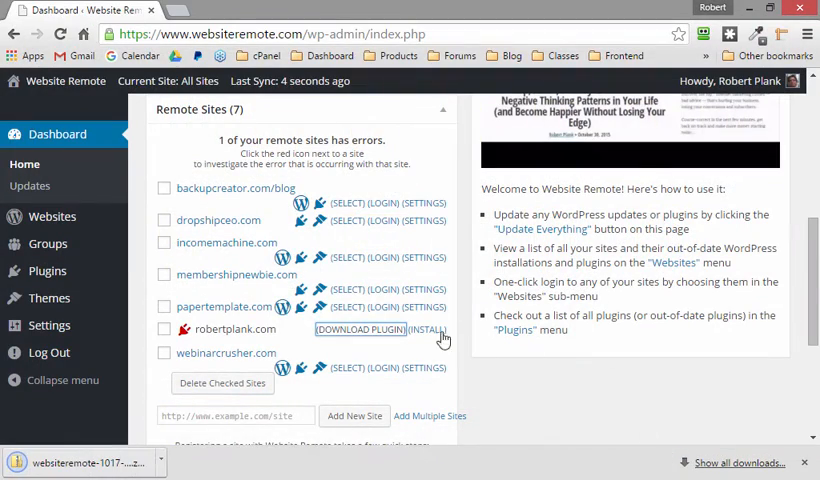
left_click(431, 329)
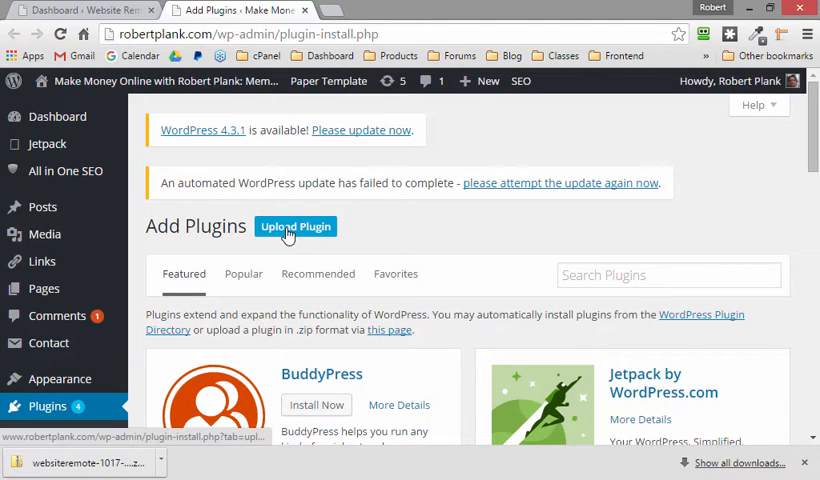
- Upload the newest Website Remote plugin zip under Add Plugins and run Install Now
left_click(295, 226)
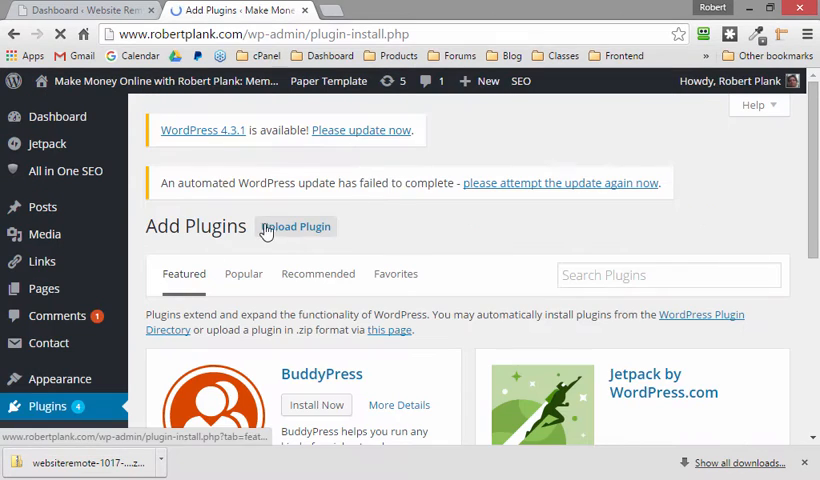
left_click(295, 226)
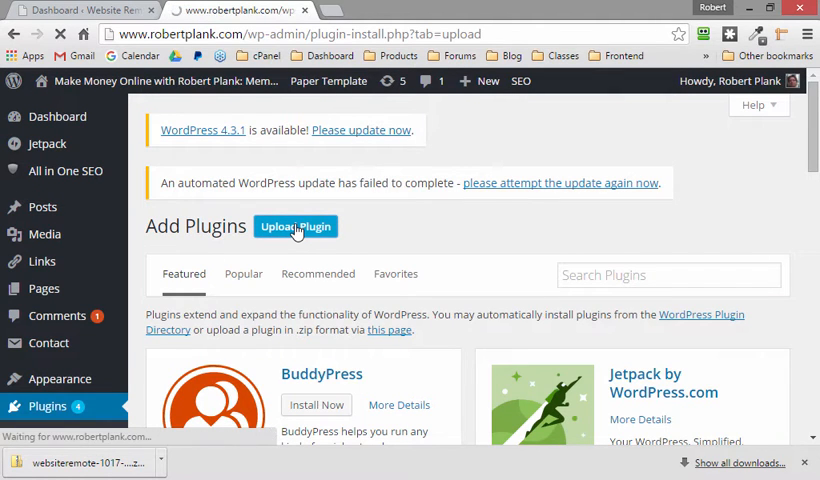
left_click(296, 226)
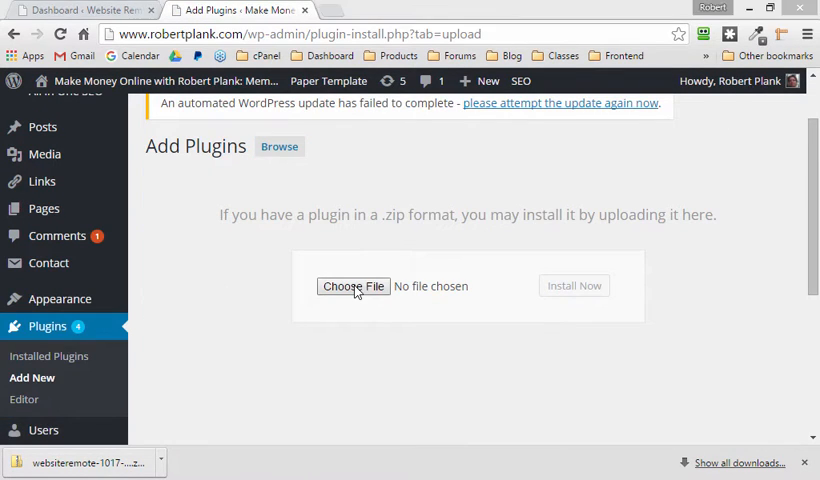
left_click(353, 286)
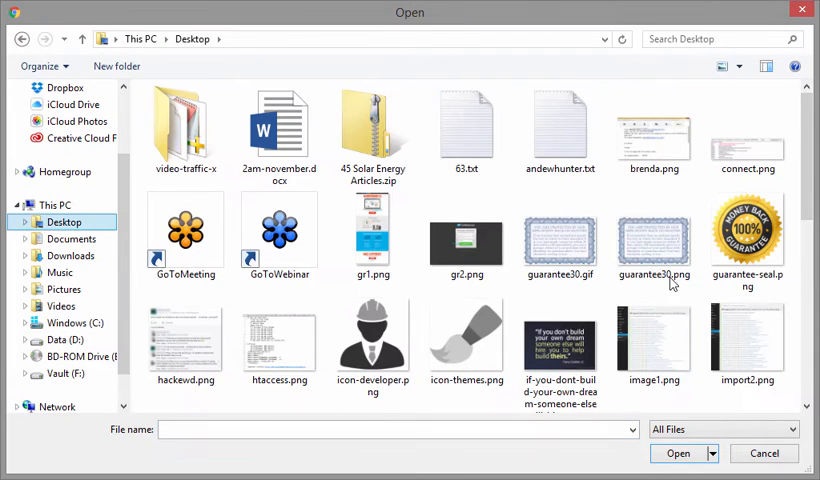
scroll("down", 3)
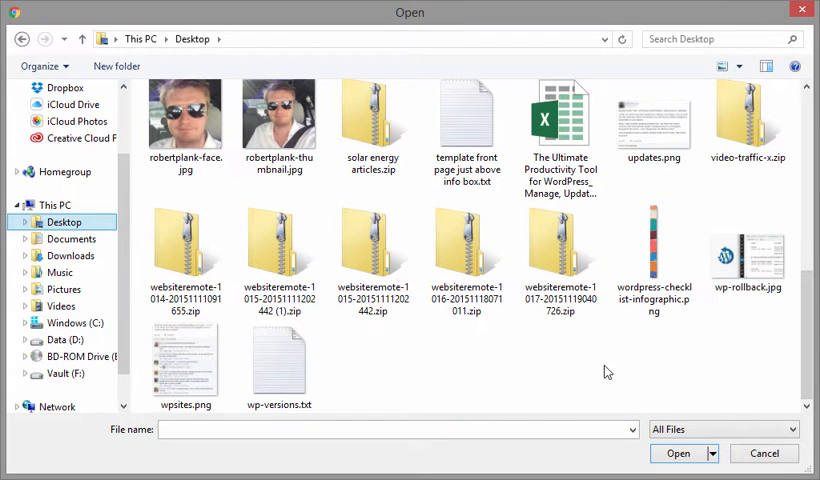
left_click(279, 243)
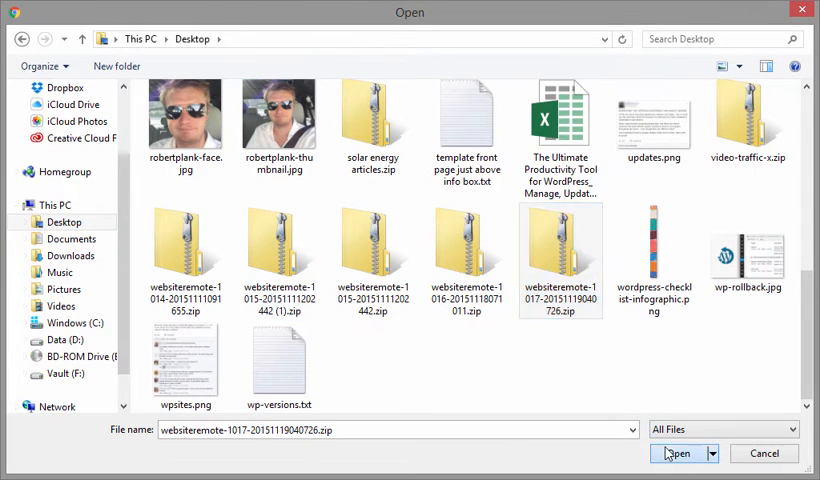
left_click(678, 453)
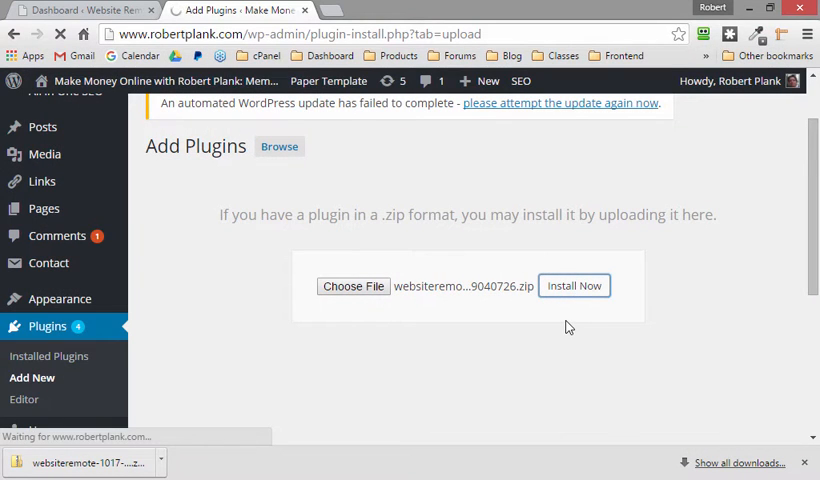
left_click(574, 285)
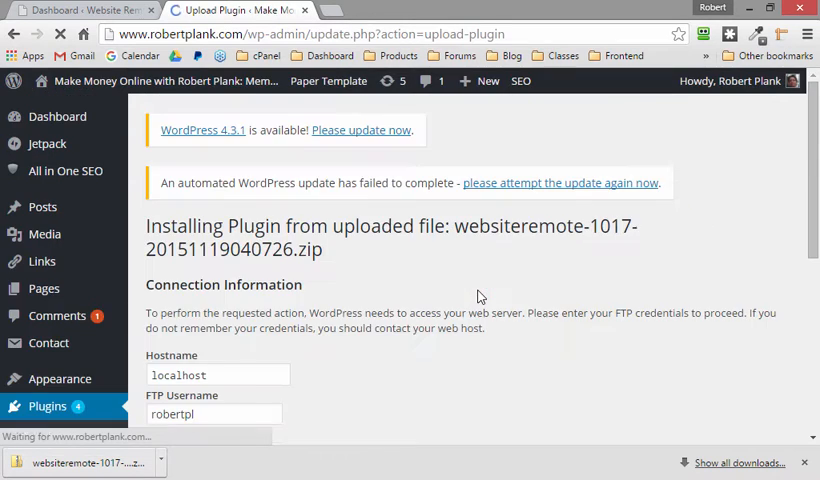
- Submit the FTP credentials, activate the Website Remote plugin, and return to the Website Remote dashboard
scroll("down", 3)
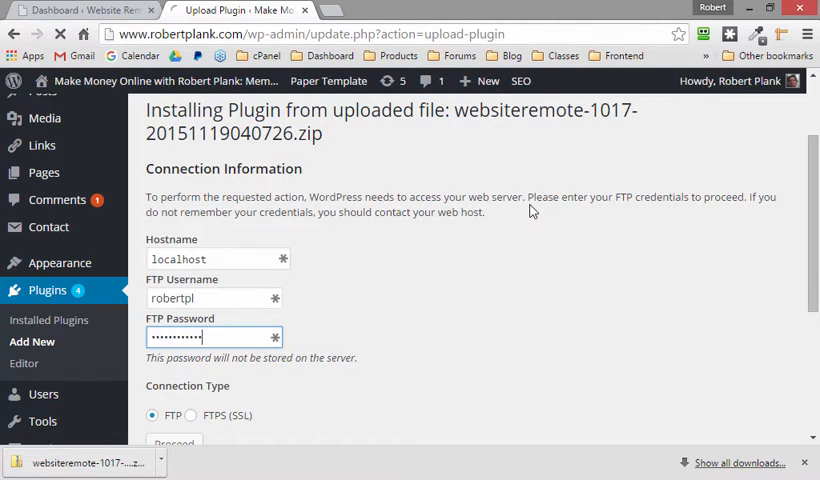
left_click(174, 443)
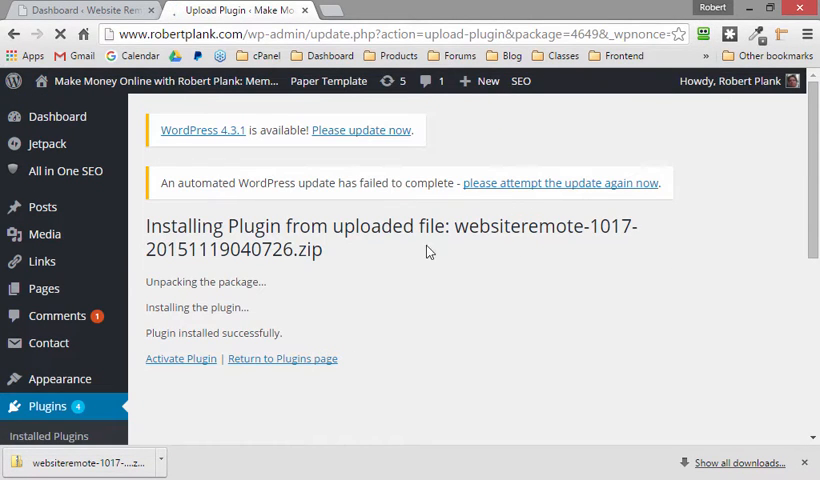
left_click(181, 358)
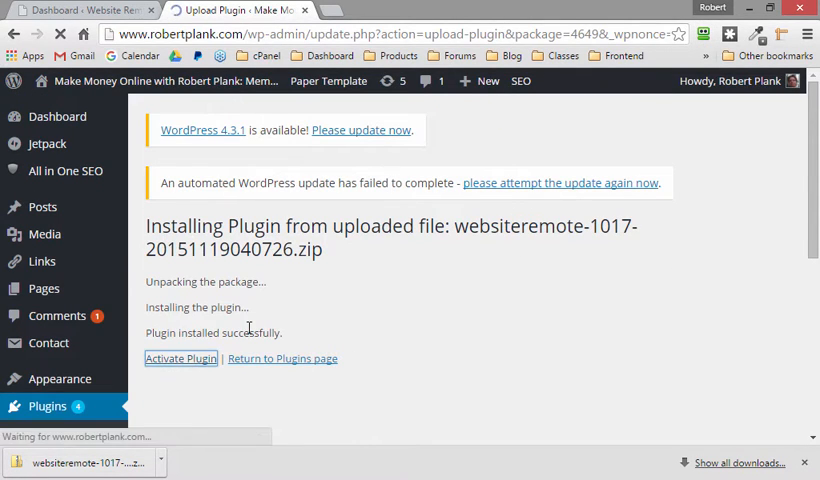
mouse_move(335, 264)
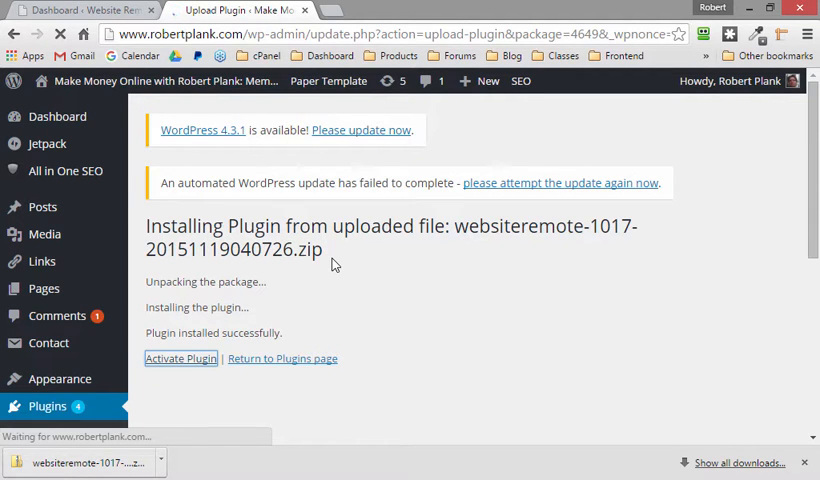
left_click(180, 358)
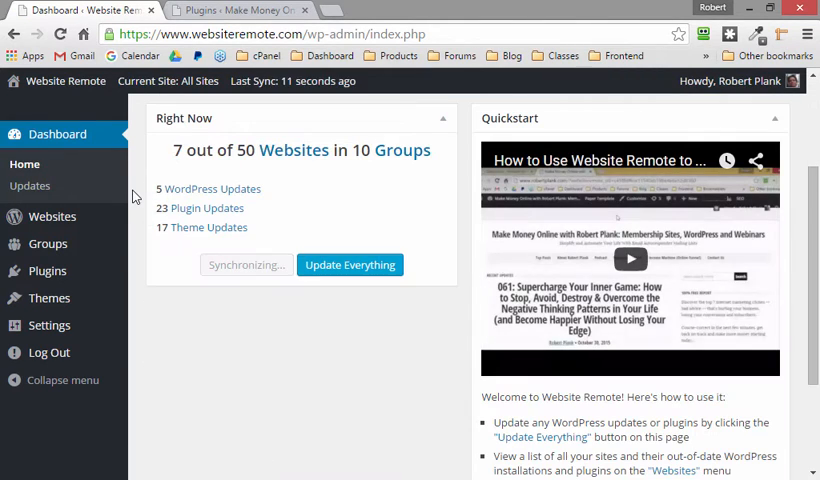
- Expand Plugin Updates per site and start robertplank.com's update, raising the FTP Details notice
left_click(349, 264)
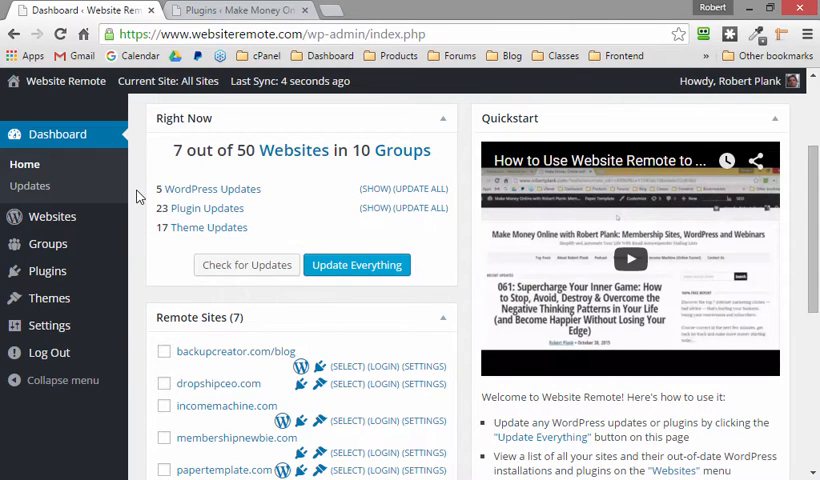
left_click(374, 208)
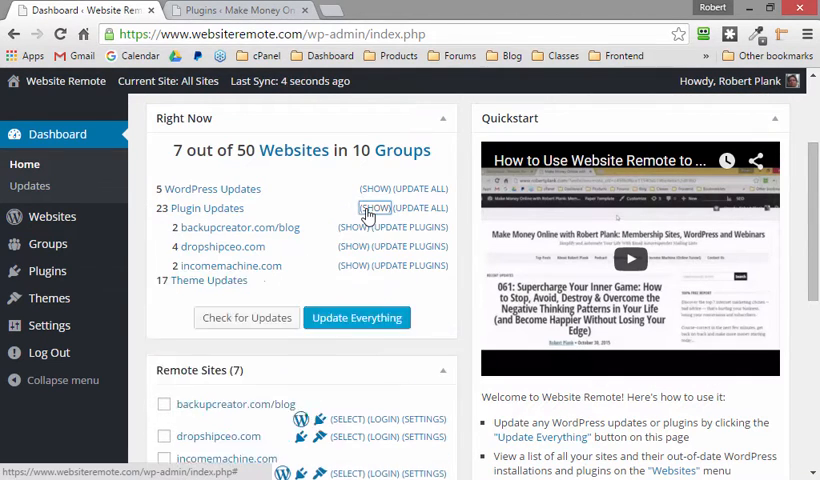
left_click(372, 208)
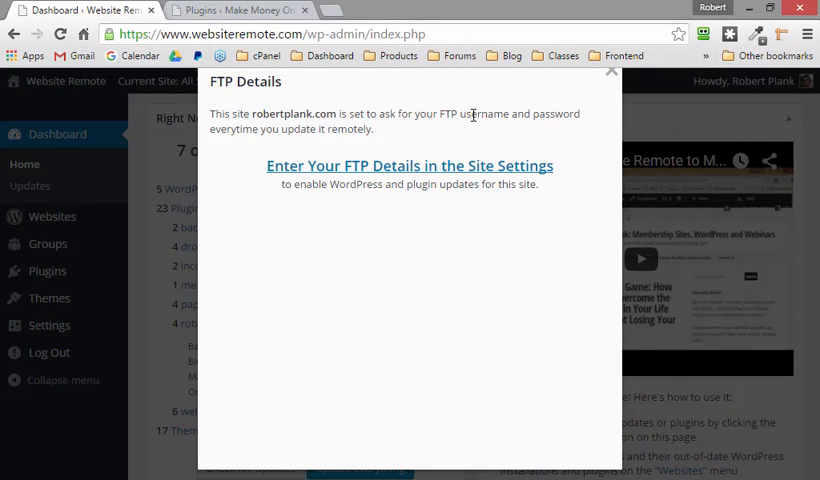
mouse_move(380, 135)
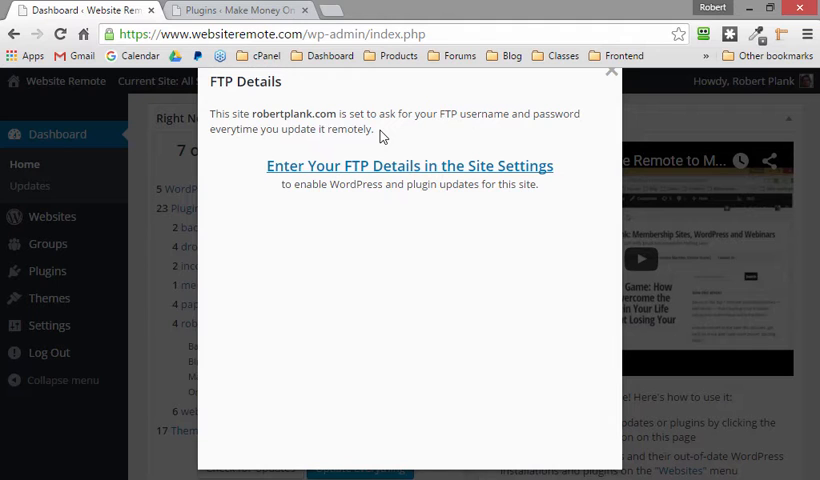
mouse_move(409, 166)
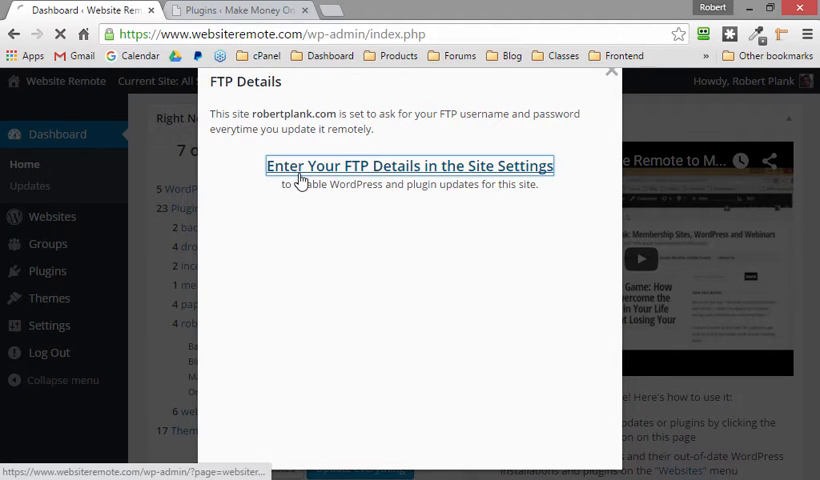
- In robertplank.com's site settings, enter FTP username, password and hostname robertplank.com, then save
left_click(409, 165)
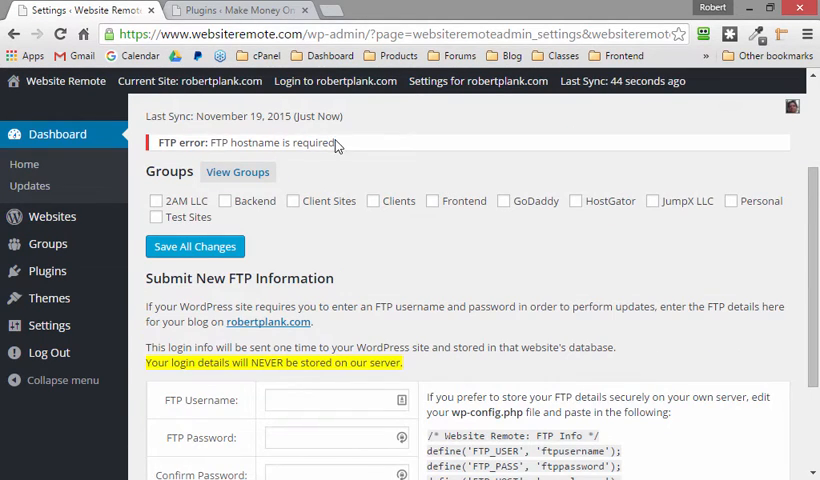
scroll("down", 3)
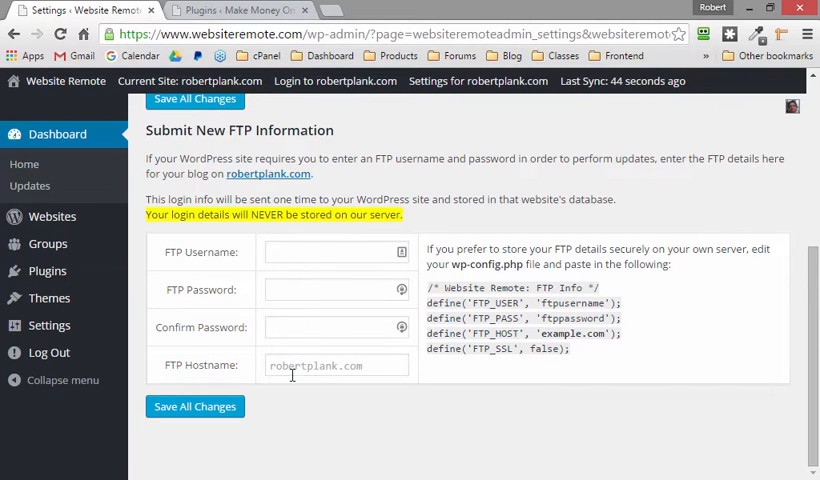
left_click(336, 365)
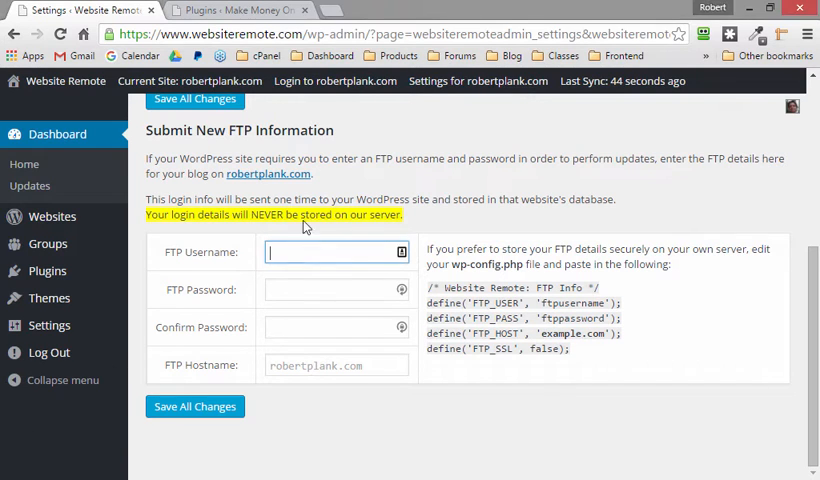
type("robertpl")
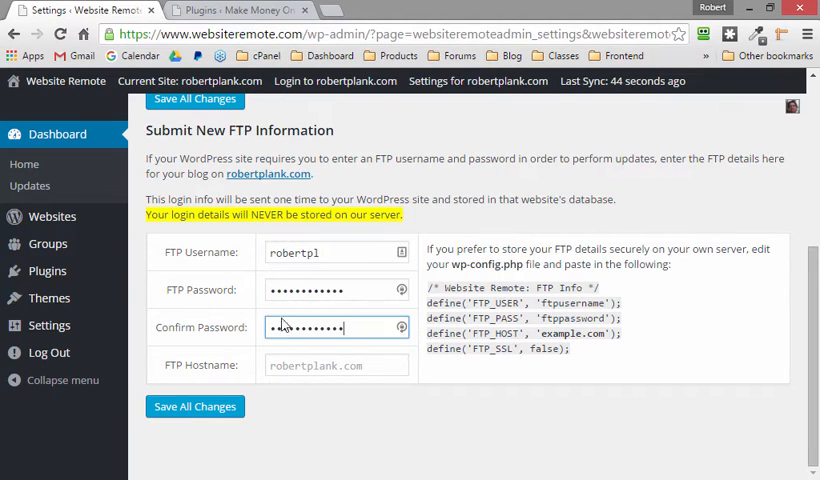
type("robertplank.com")
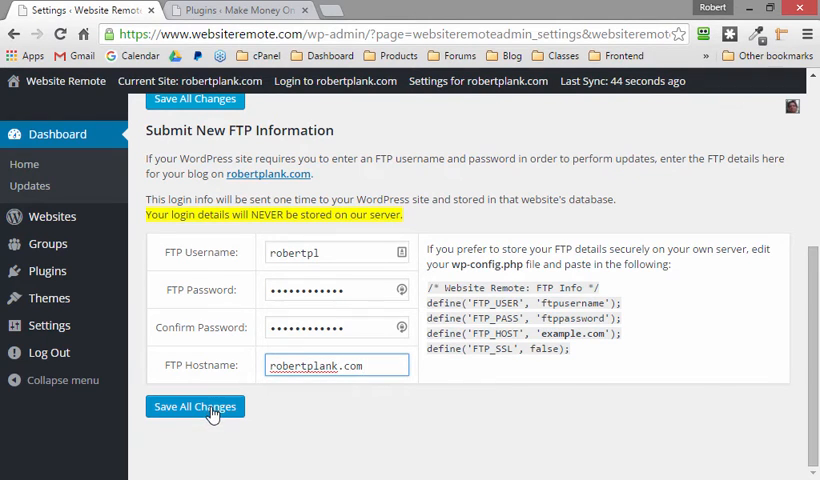
left_click(194, 406)
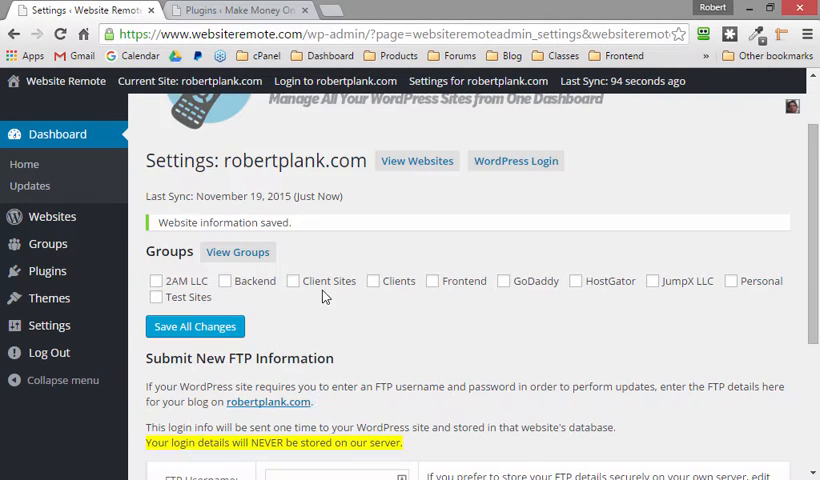
- Return to the Website Remote dashboard and open the outdated plugins list across sites
scroll("down", 3)
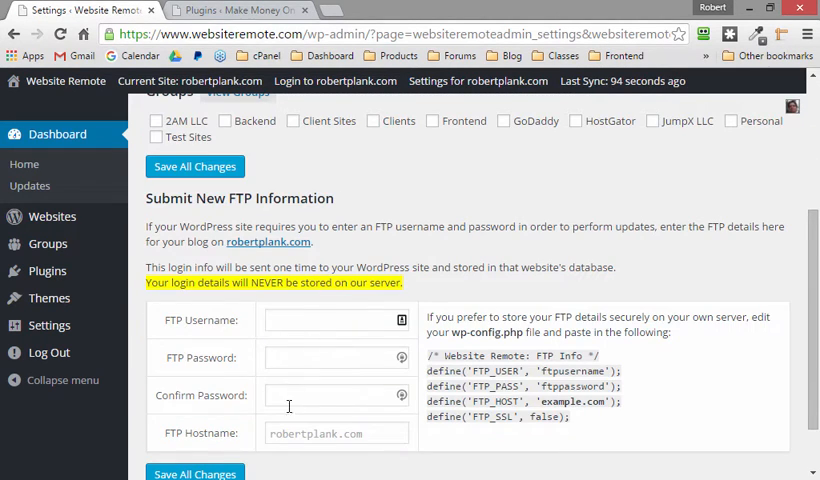
mouse_move(294, 387)
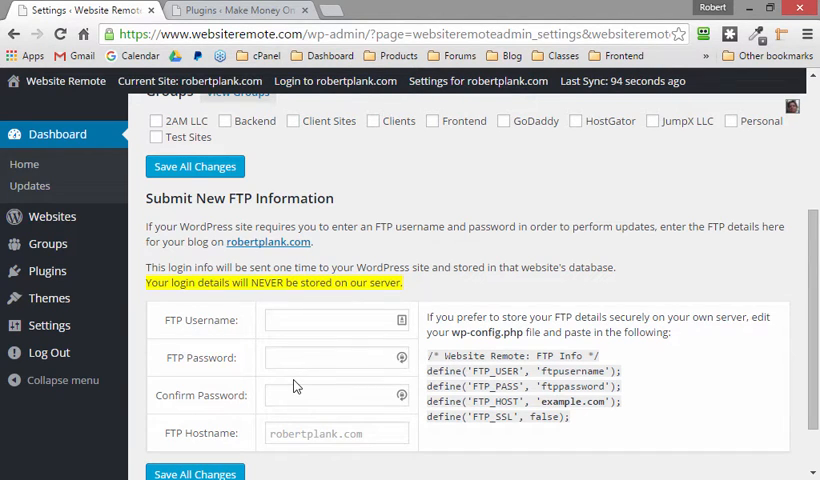
left_click(56, 134)
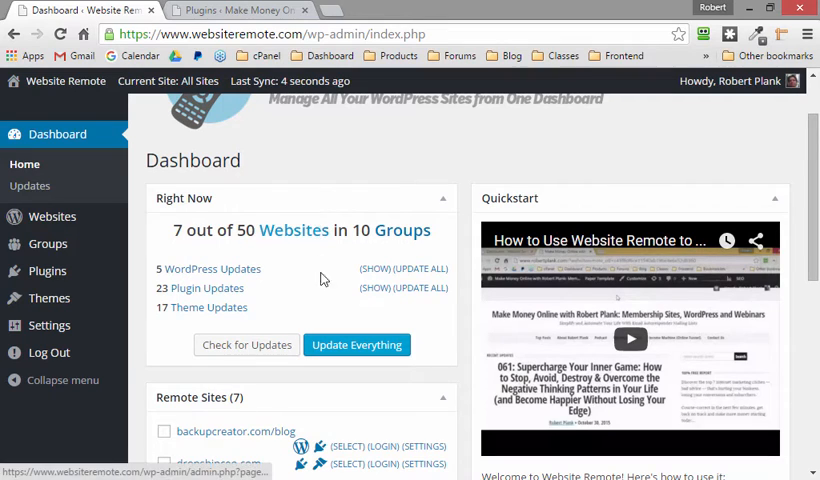
left_click(374, 288)
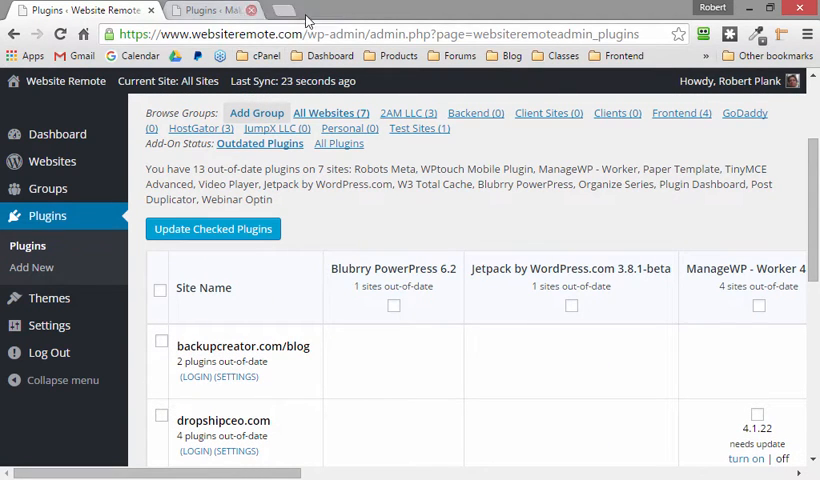
mouse_move(57, 134)
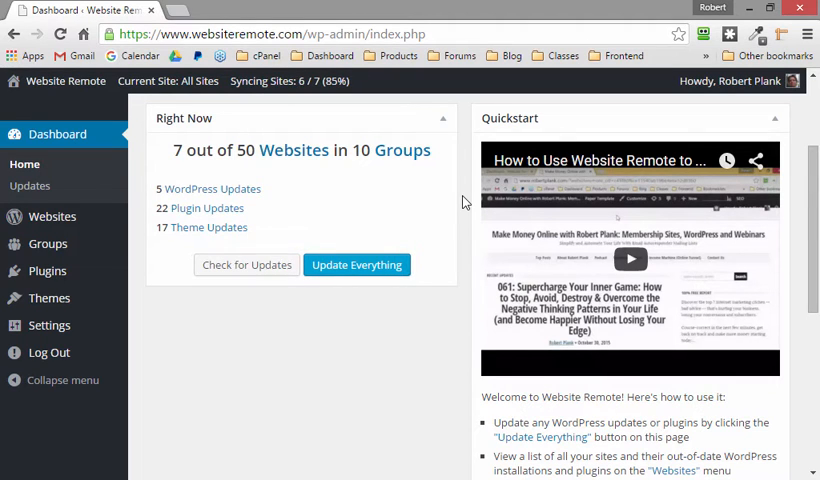
scroll("down", 3)
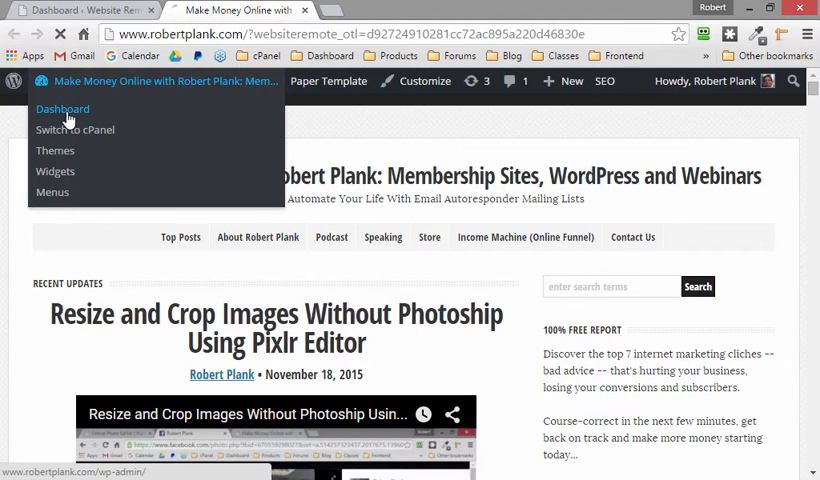
- Go to robertplank.com's Dashboard > Updates and tick Blubrry PowerPress
left_click(62, 108)
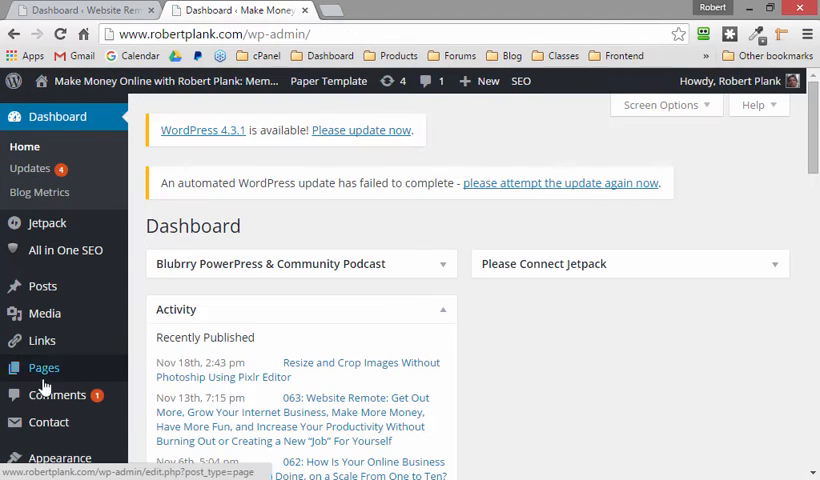
left_click(29, 168)
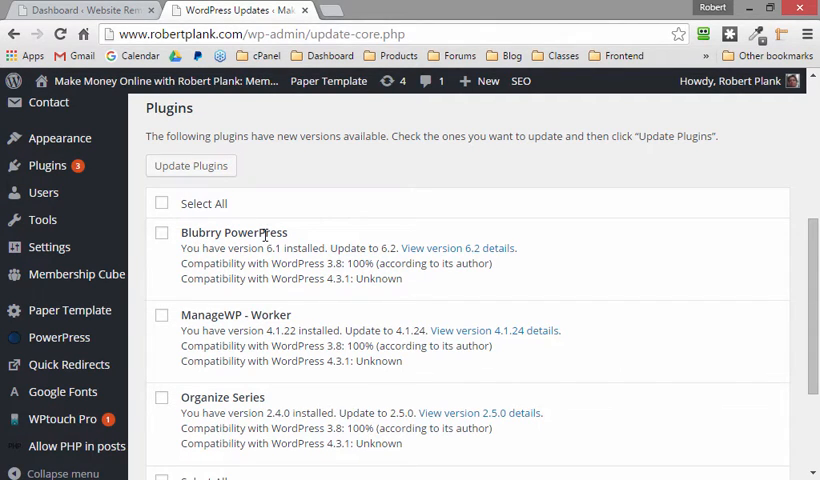
left_click(162, 232)
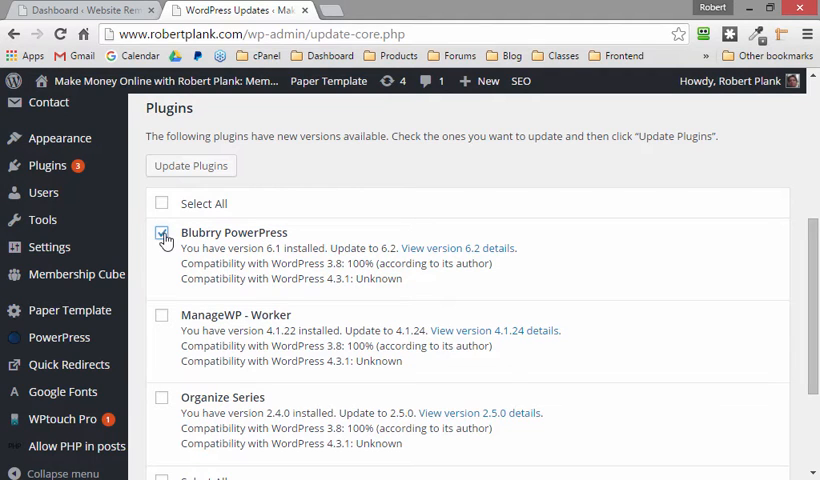
left_click(162, 232)
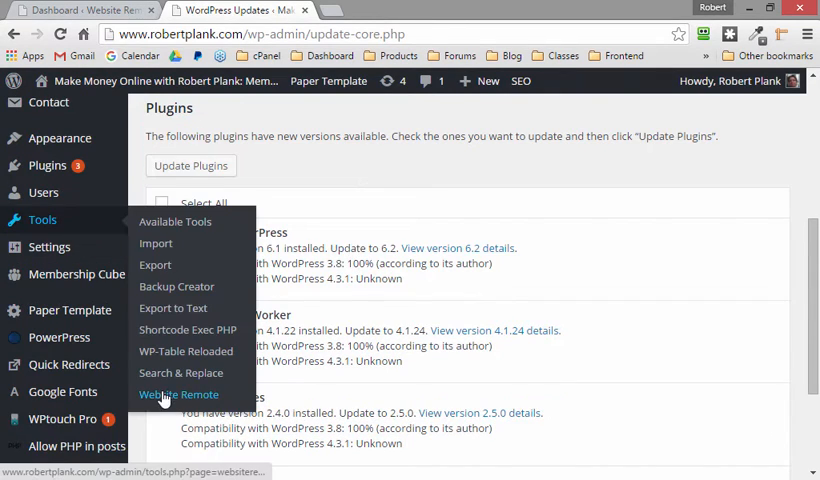
- Open Tools > Website Remote to view robertplank.com's locally stored FTP details
left_click(178, 393)
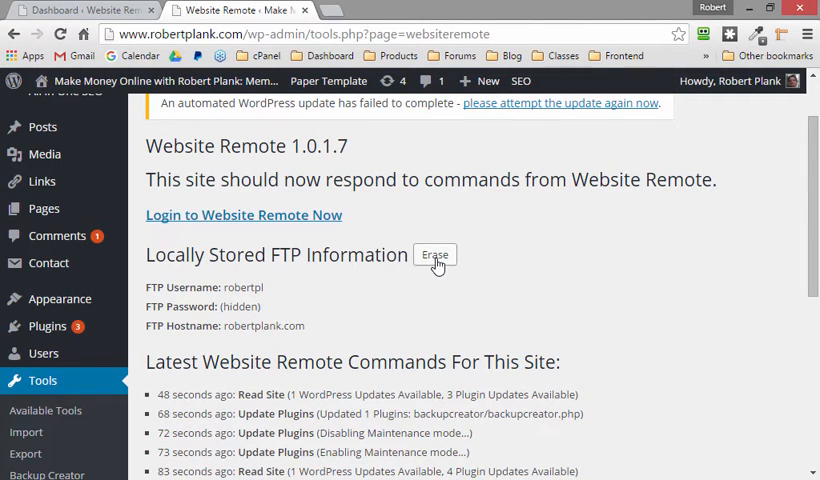
mouse_move(463, 258)
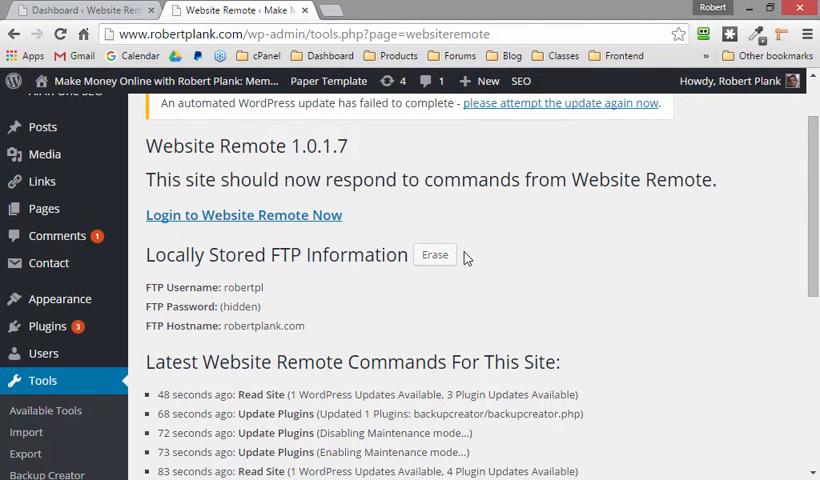
mouse_move(222, 277)
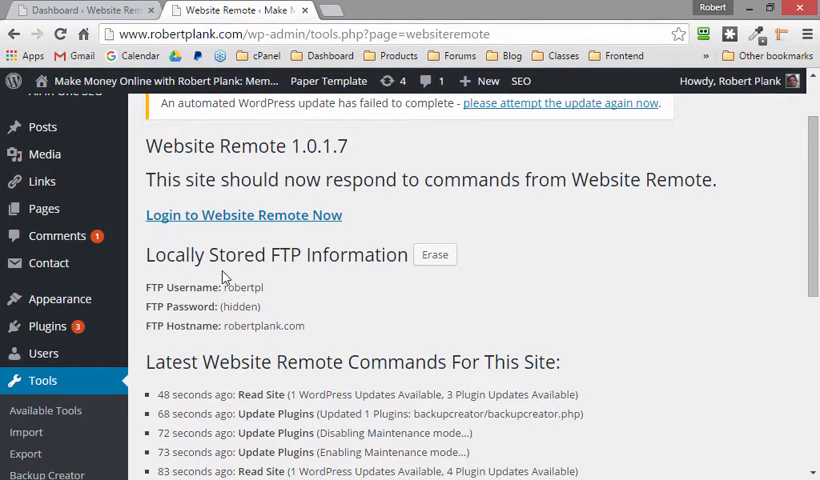
double_click(318, 254)
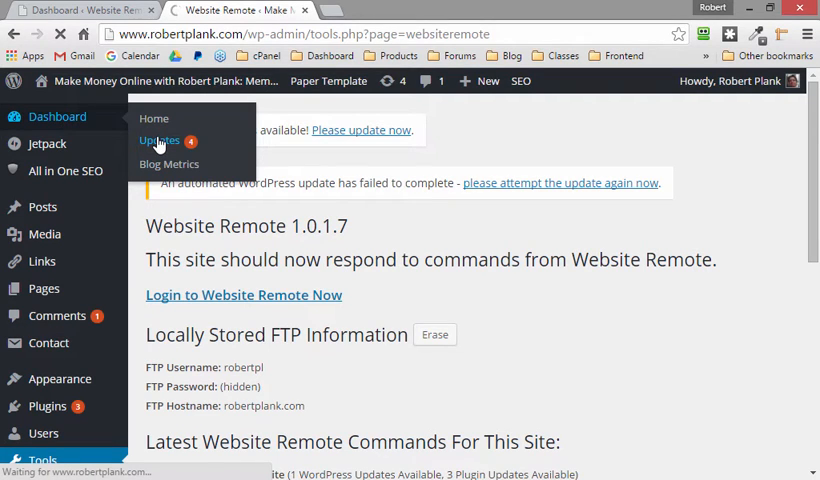
- Update the Blubrry PowerPress plugin from Dashboard > Updates without an FTP prompt
left_click(158, 140)
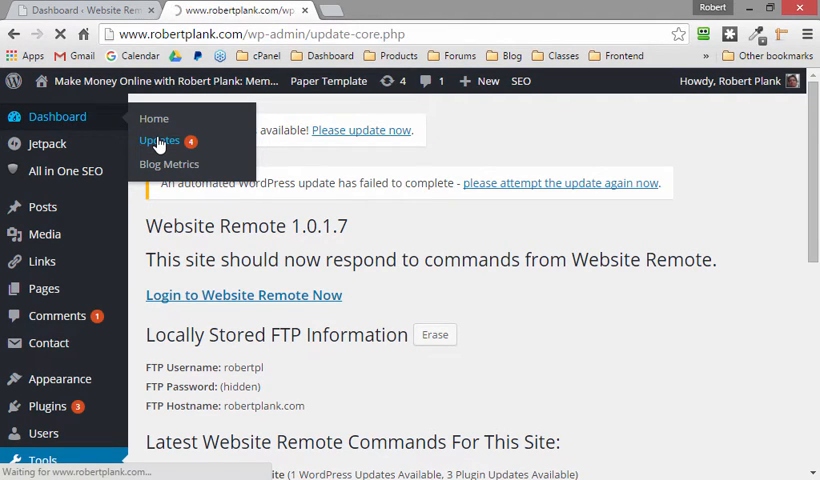
left_click(159, 140)
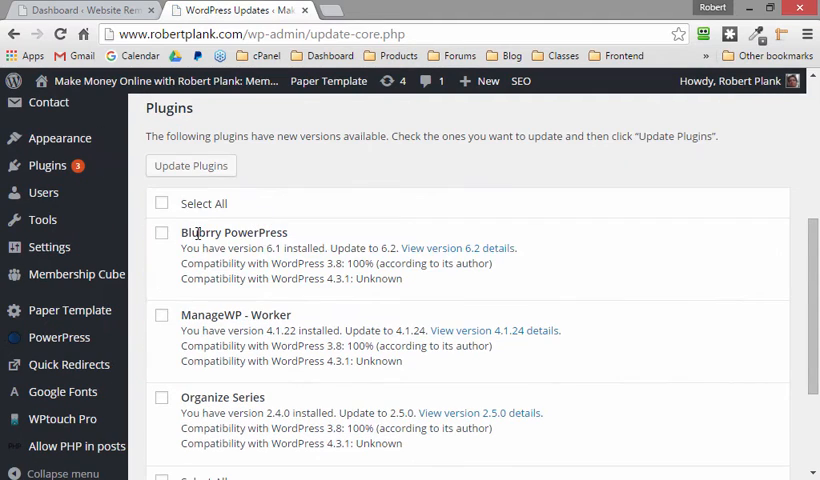
left_click(161, 232)
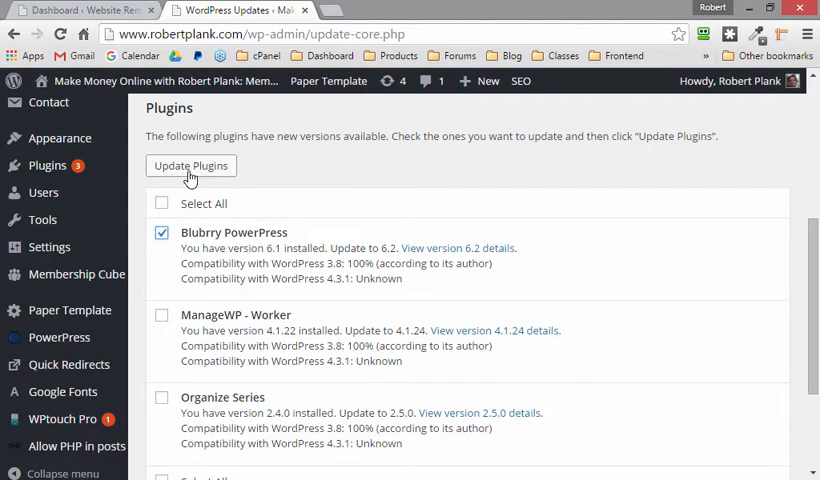
left_click(190, 165)
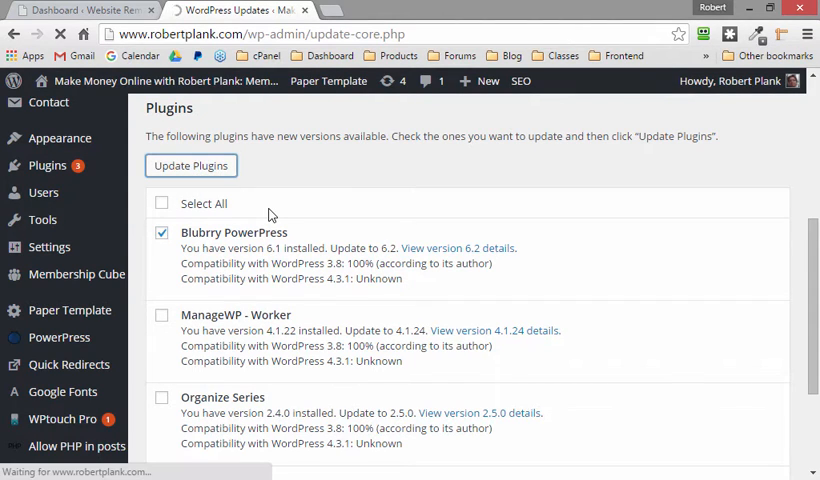
left_click(191, 165)
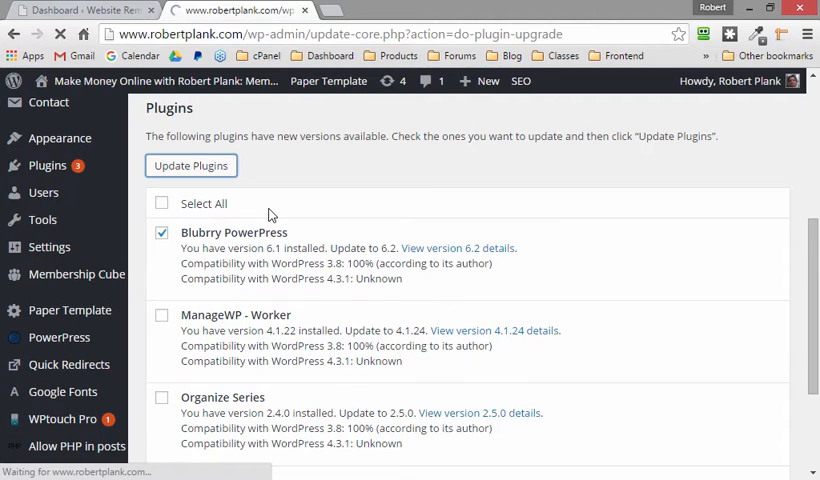
left_click(190, 165)
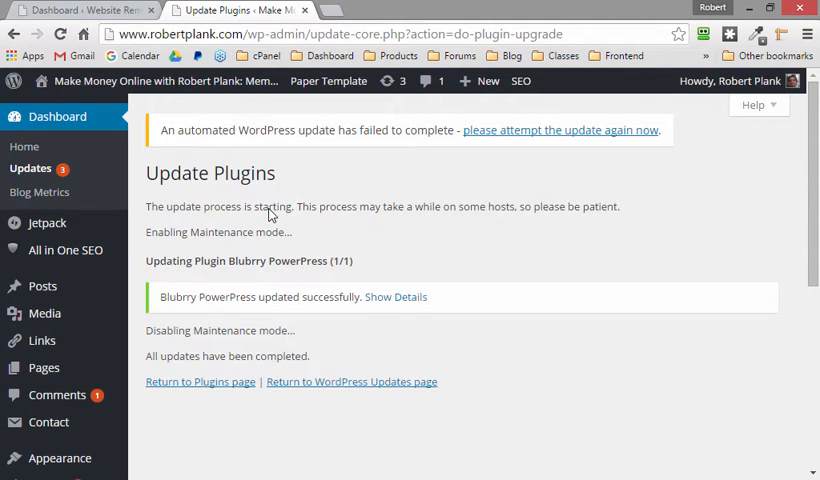
mouse_move(290, 168)
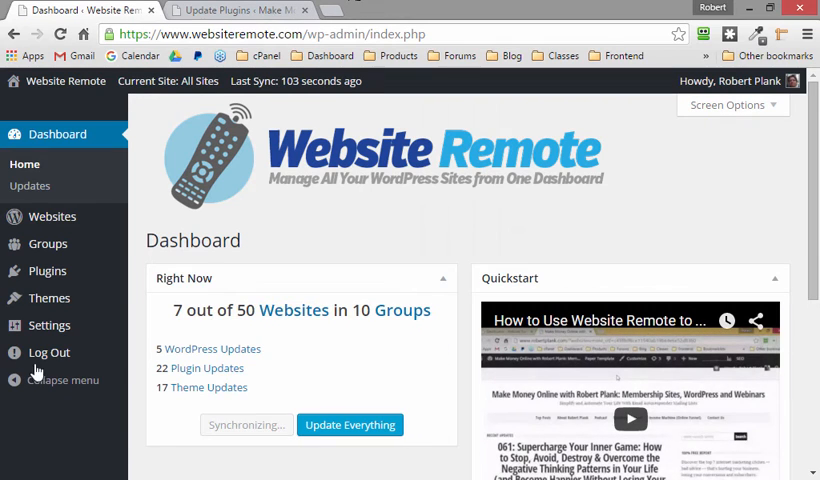
- View robertplank.com's FTP information form in Website Remote, then return to WordPress
left_click(48, 325)
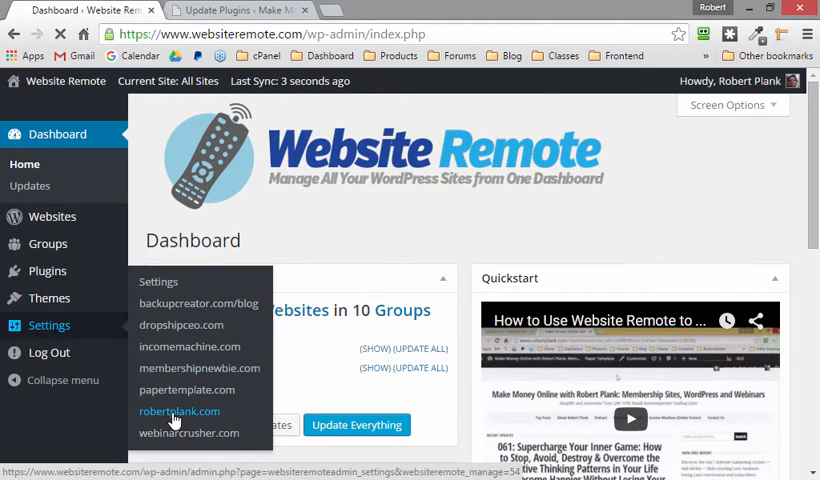
left_click(179, 411)
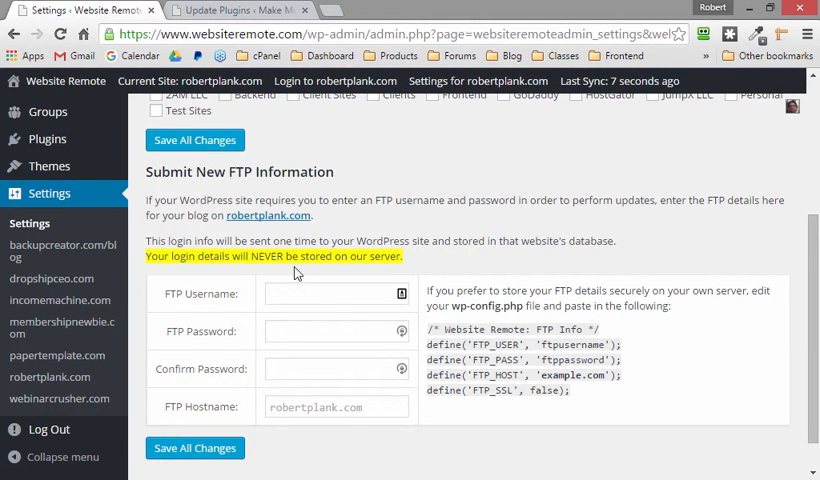
left_click(235, 10)
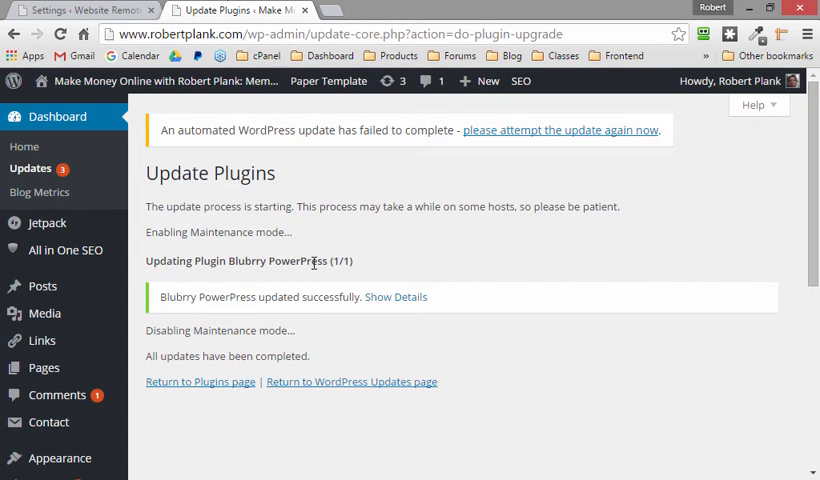
mouse_move(262, 261)
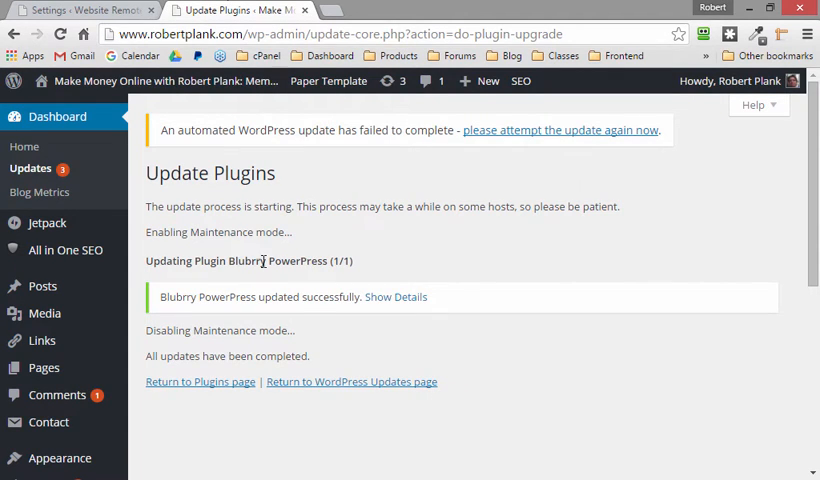
mouse_move(277, 263)
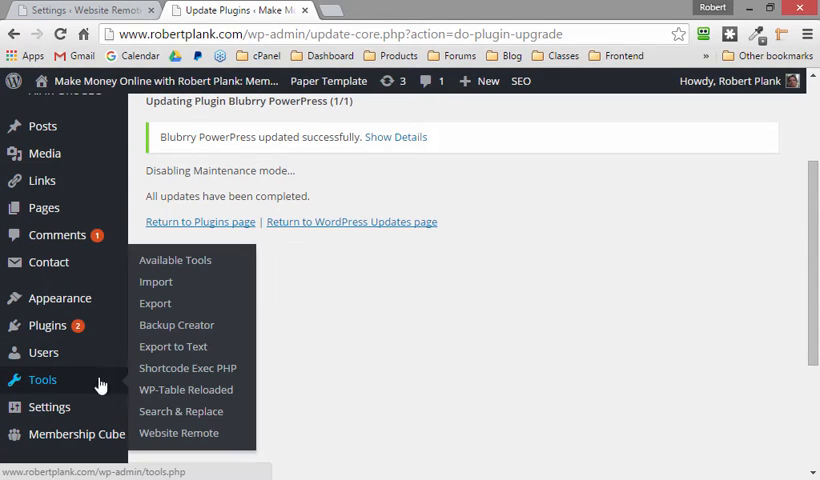
- Erase Website Remote's locally stored FTP information and confirm with OK
left_click(178, 433)
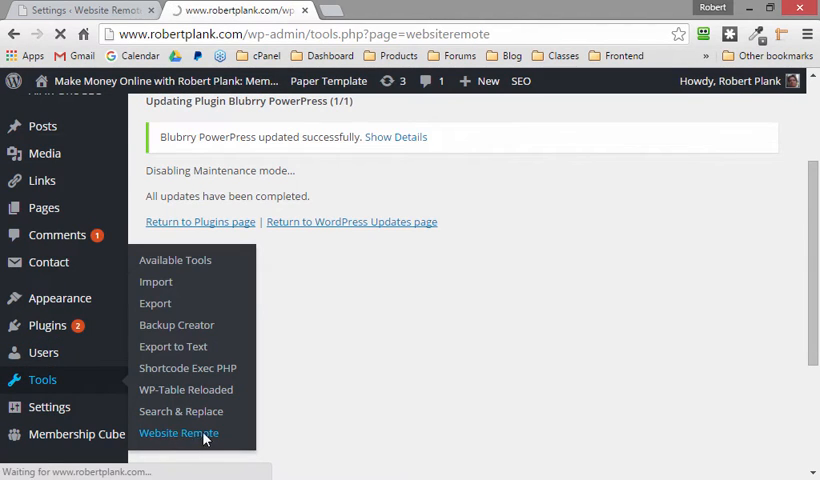
left_click(178, 432)
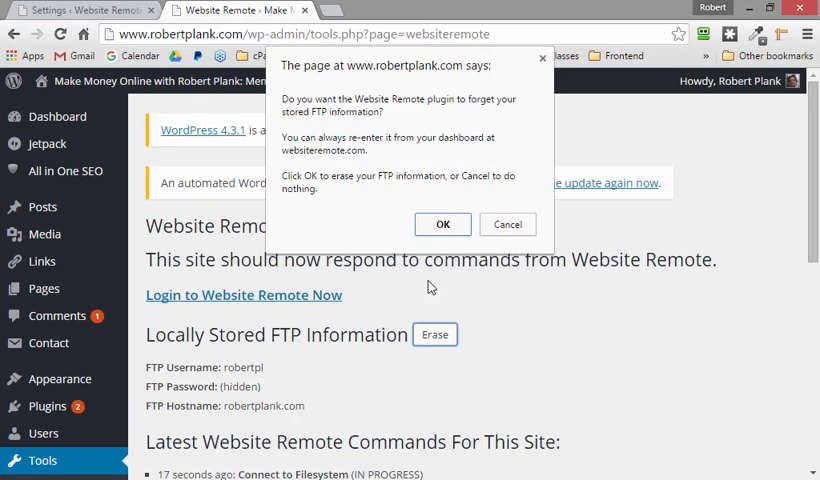
left_click(442, 224)
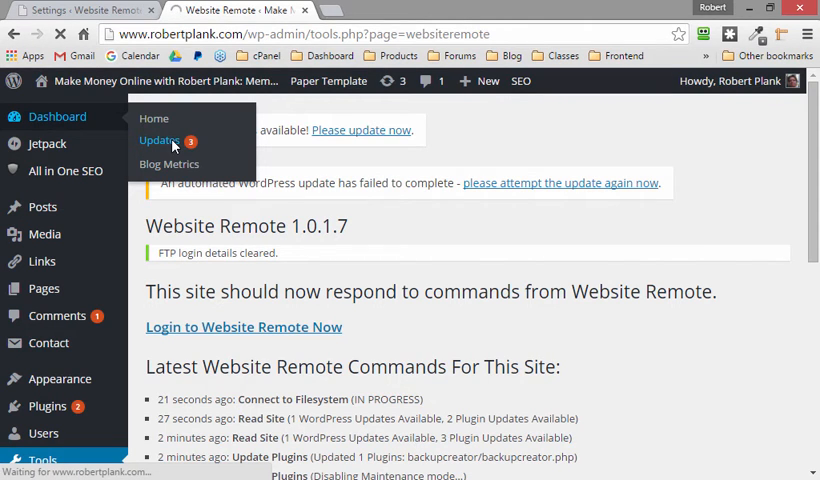
- Start updating Organize Series, which brings back the FTP credentials prompt
left_click(159, 139)
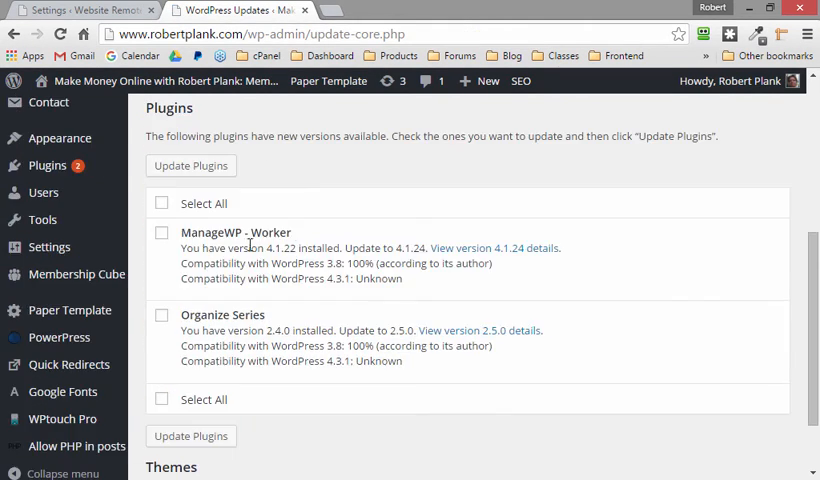
left_click(162, 315)
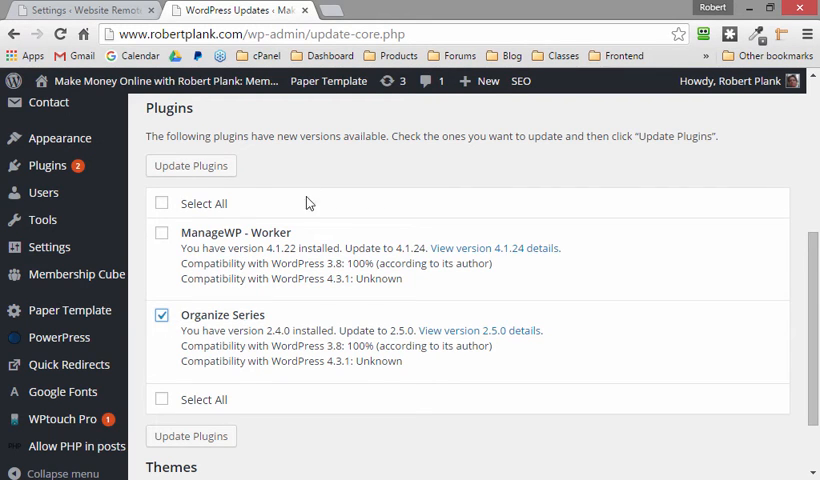
left_click(190, 165)
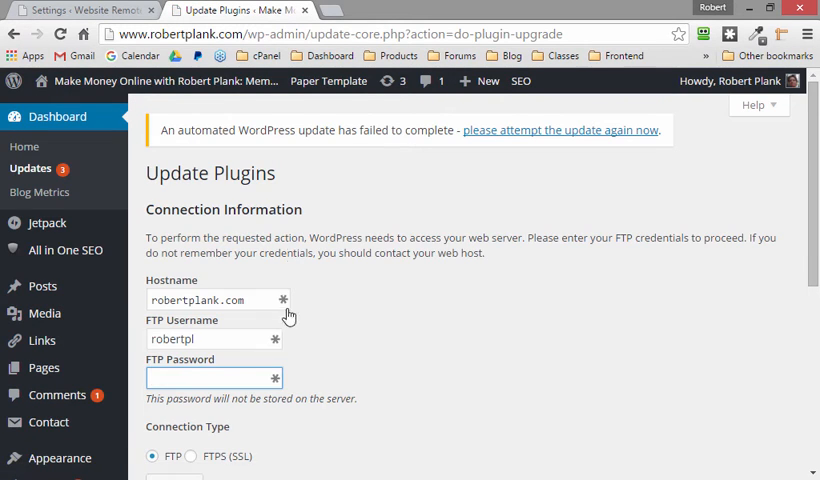
mouse_move(313, 235)
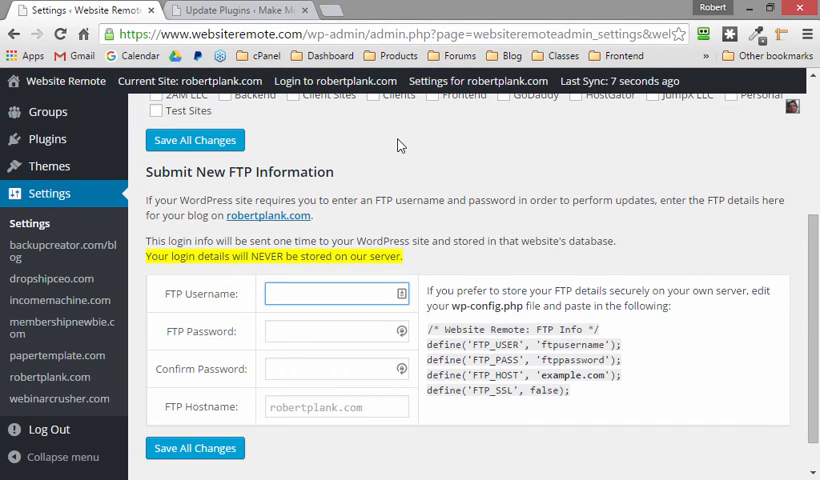
- Save robertplank.com's FTP username and password in Website Remote, then return to WordPress Updates
type("robertpl")
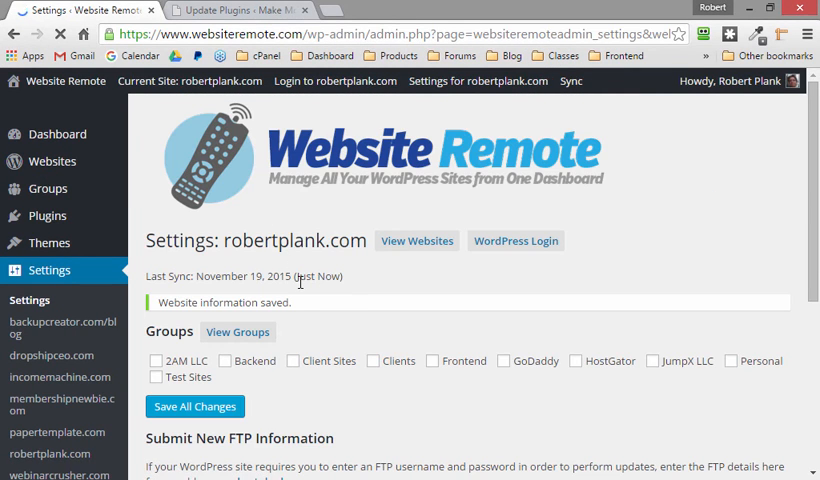
left_click(235, 10)
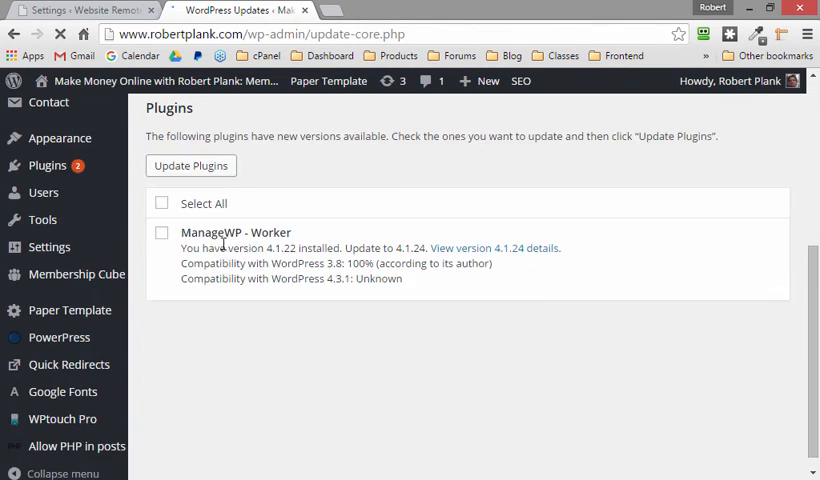
- Select all plugins and update ManageWP Worker and Organize Series together
left_click(161, 203)
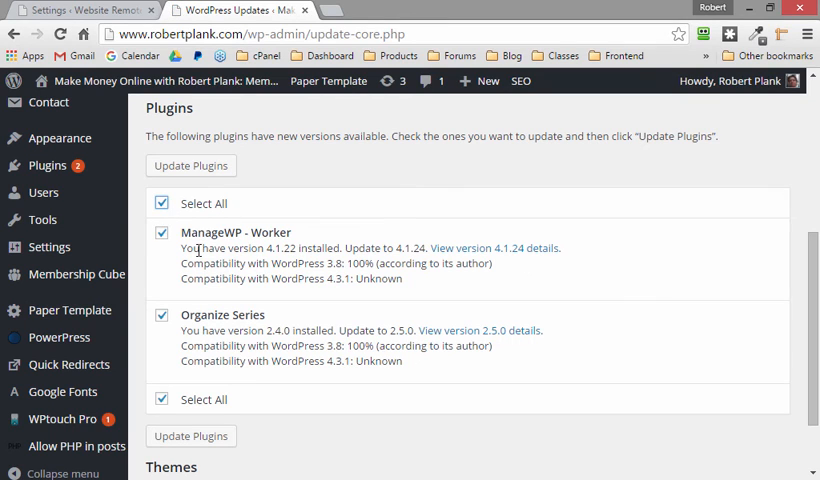
left_click(190, 165)
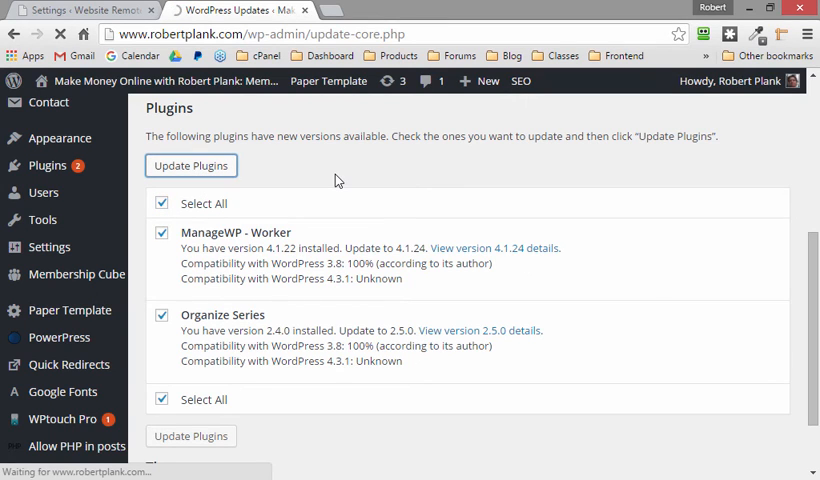
left_click(190, 165)
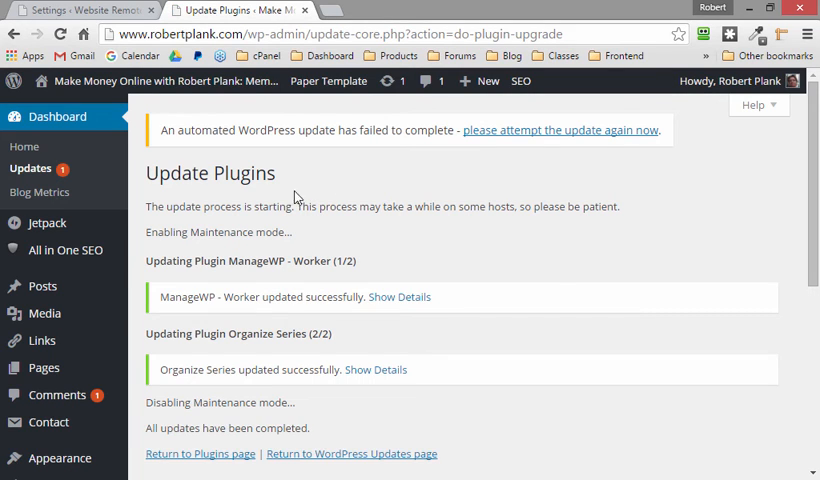
scroll("down", 3)
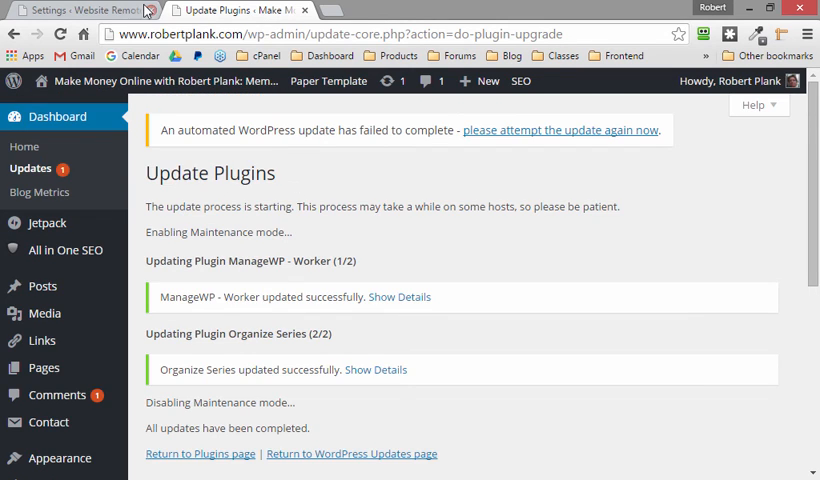
- Log out of Website Remote from the Howdy menu and scroll to the license order form
left_click(75, 10)
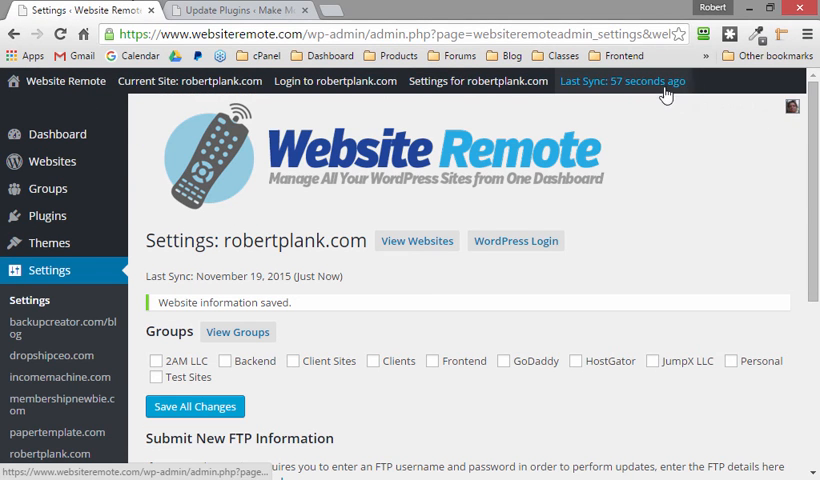
left_click(791, 106)
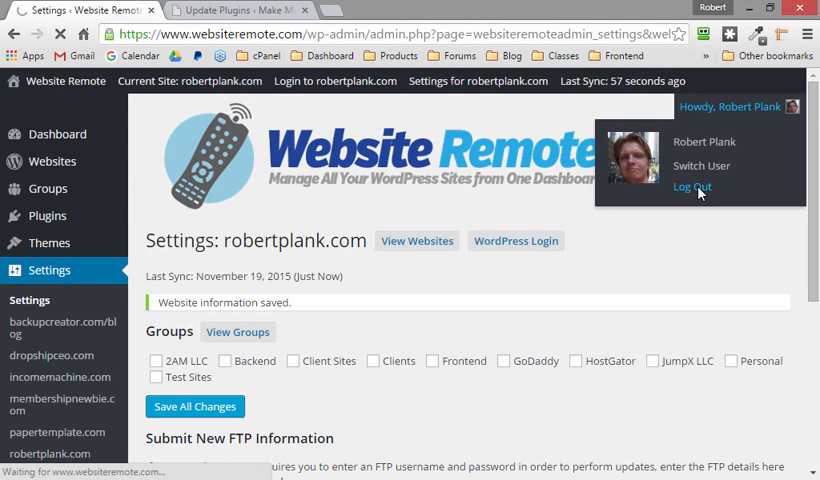
left_click(691, 187)
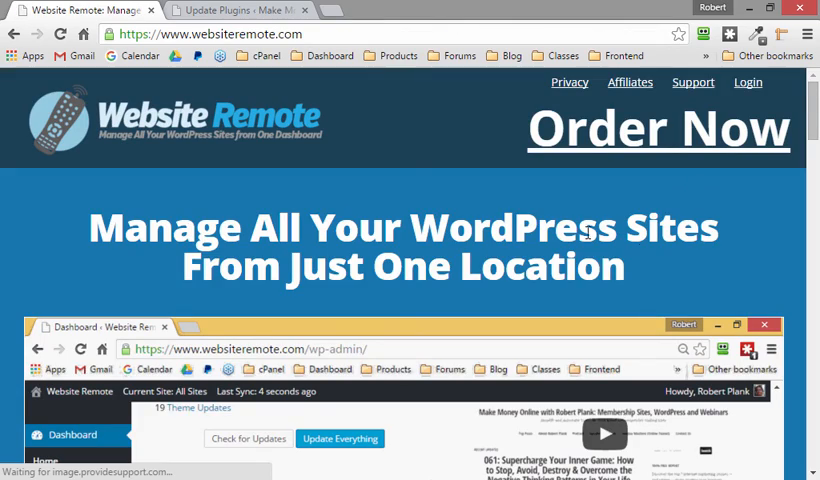
scroll("down", 3)
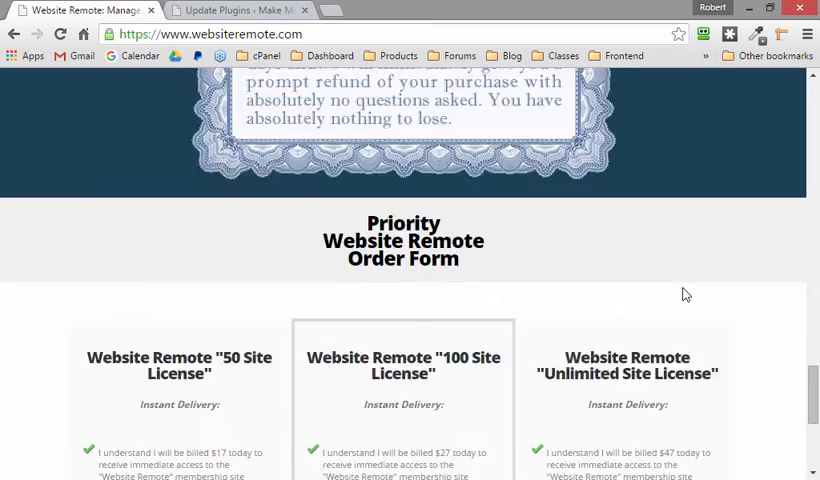